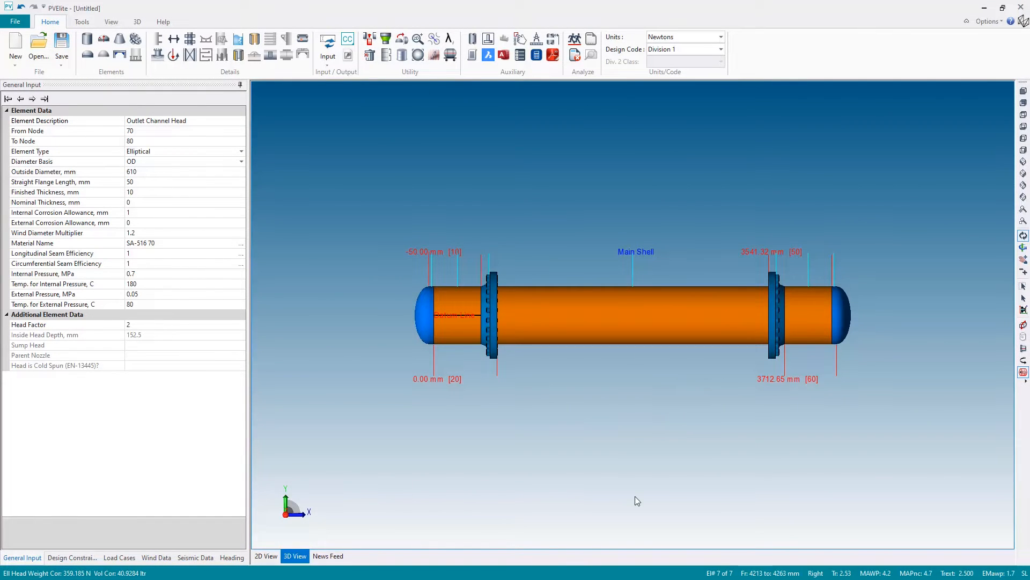
pyautogui.moveTo(624, 475)
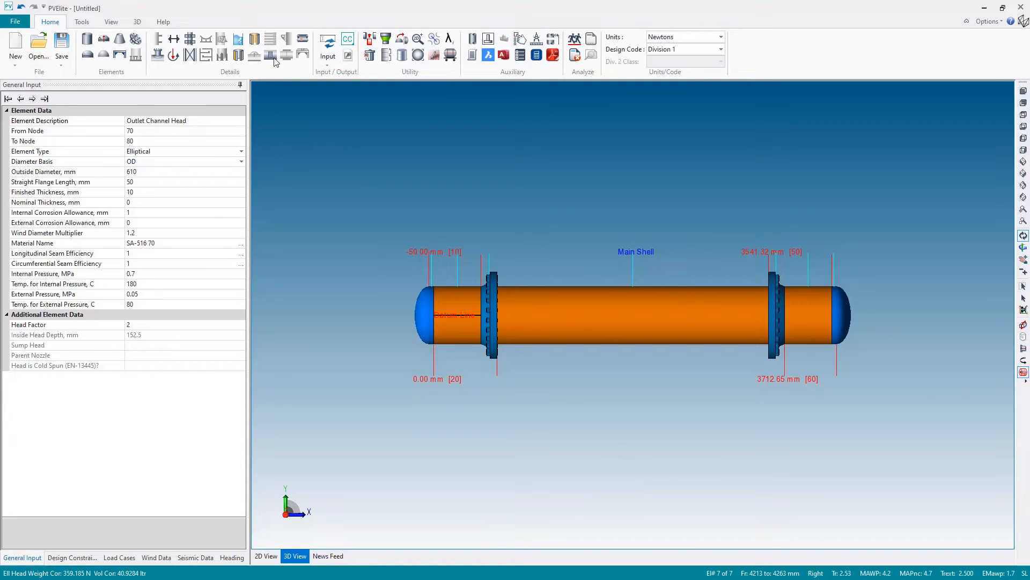
pyautogui.moveTo(977, 291)
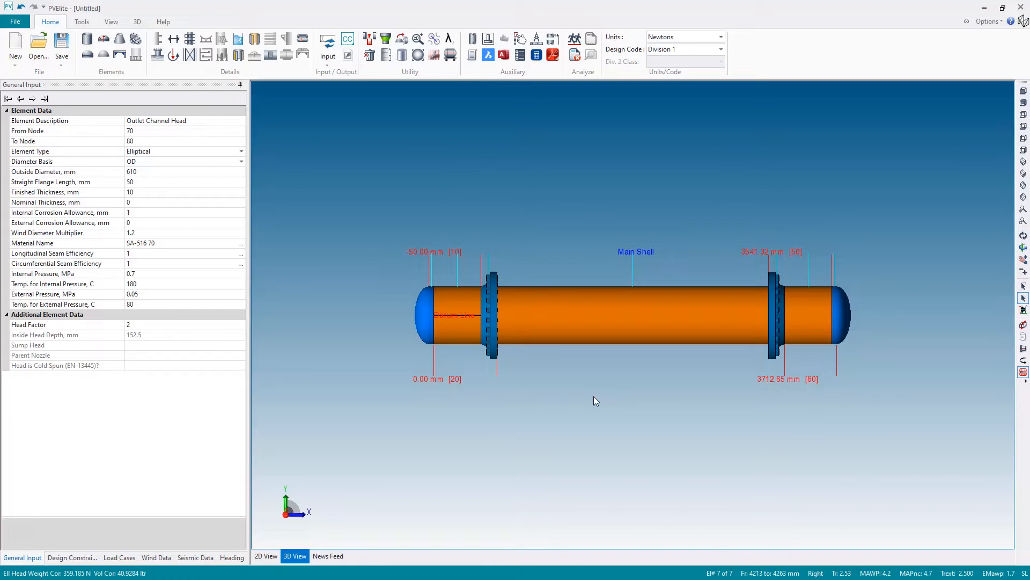
# - Select the inlet channel body flange, the SA-105 weld-neck flange with 589.6 mm ID
pyautogui.click(491, 316)
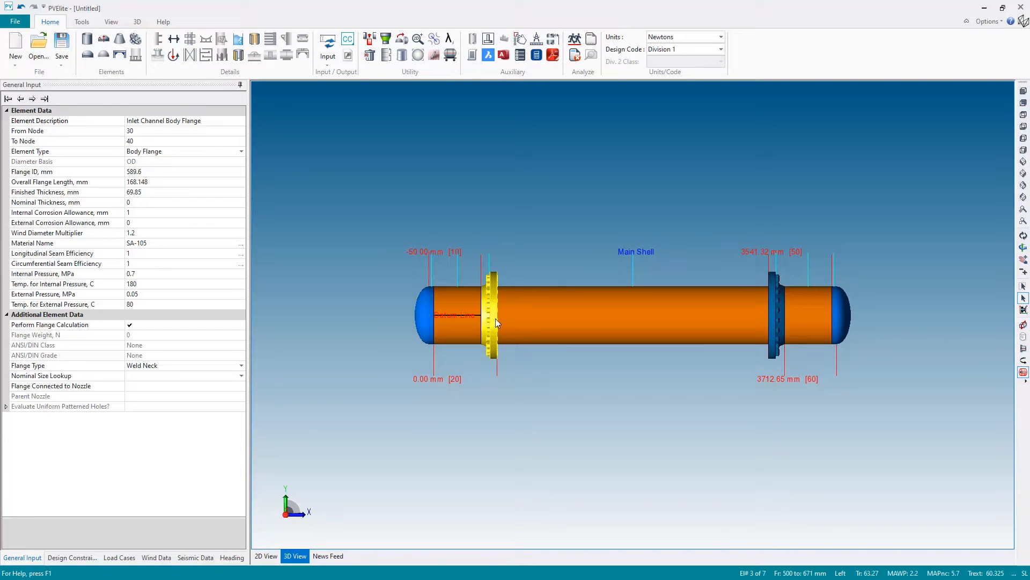
pyautogui.moveTo(489, 242)
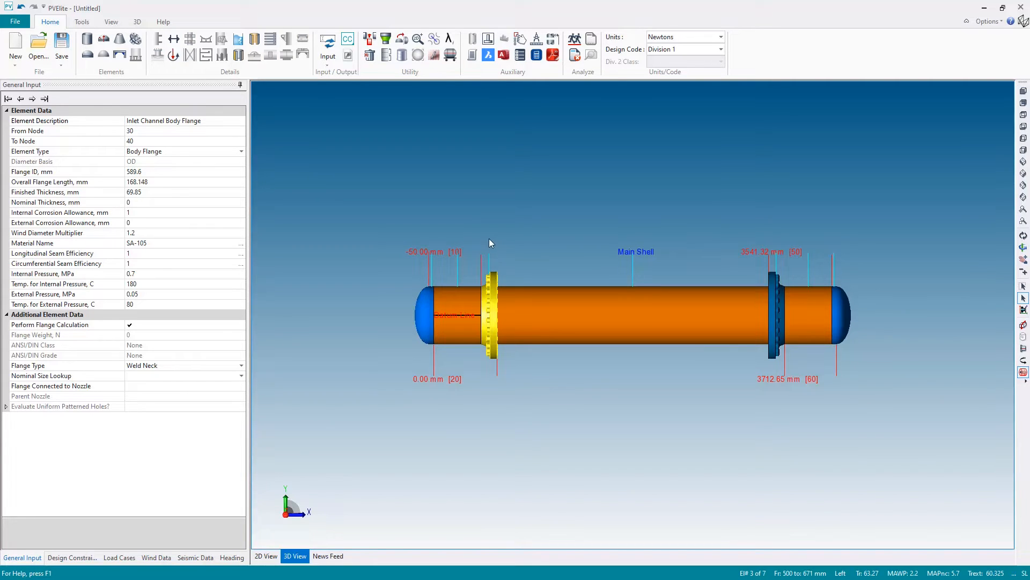
pyautogui.moveTo(398, 195)
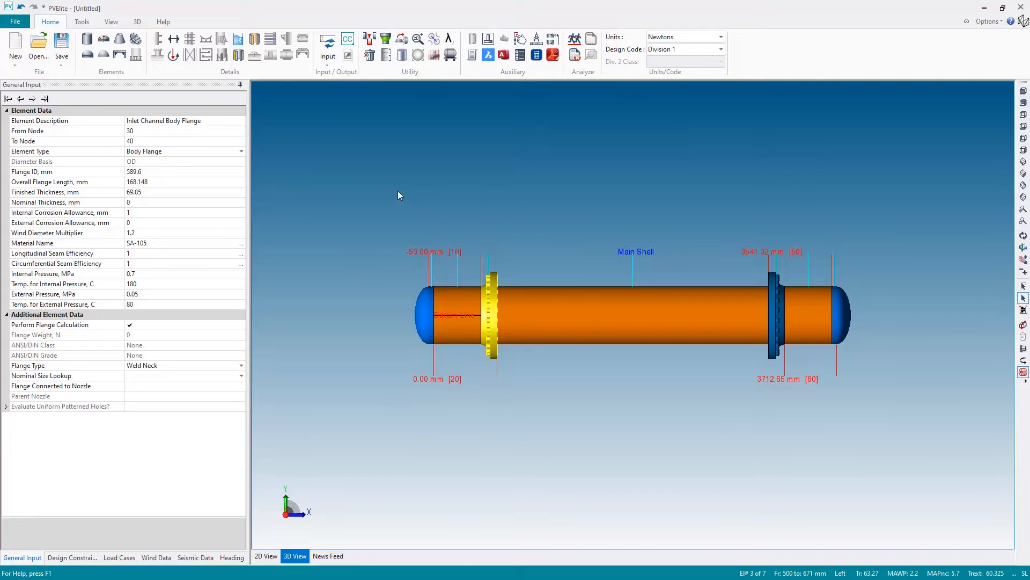
pyautogui.moveTo(269, 38)
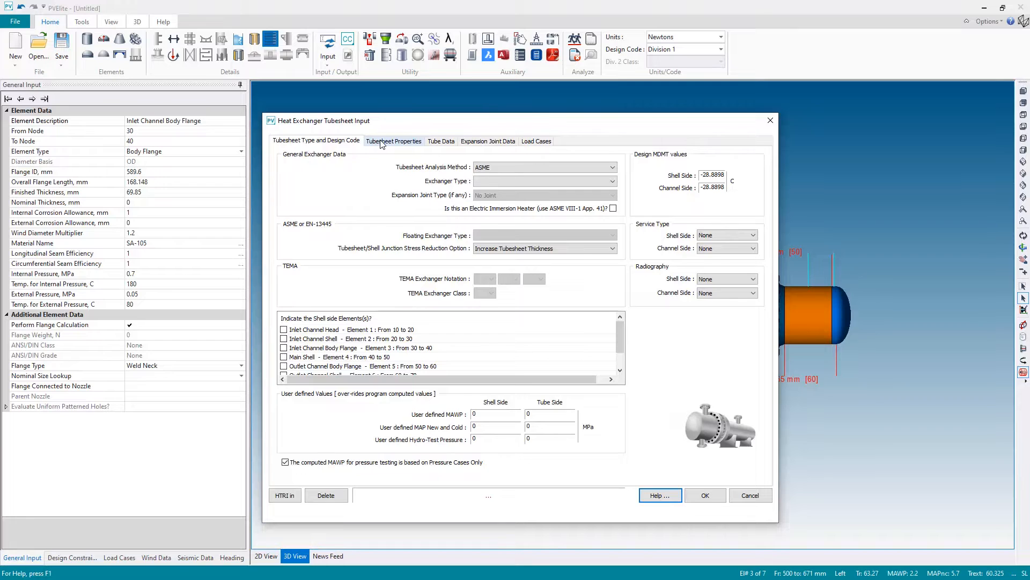
# - Set Exchanger Type to Fixed and junction stress reduction to None, with no expansion joint
pyautogui.click(488, 141)
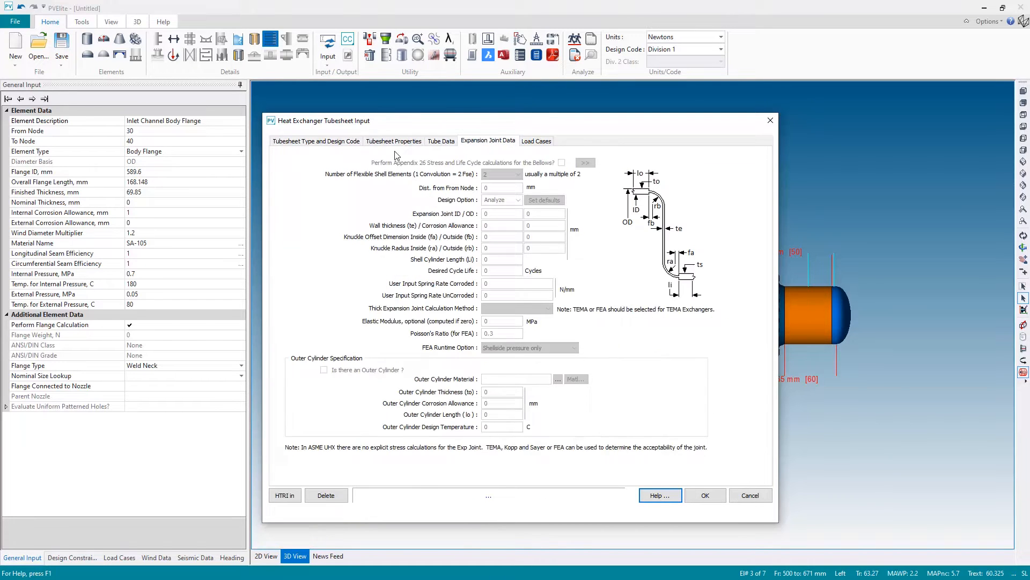
pyautogui.click(316, 141)
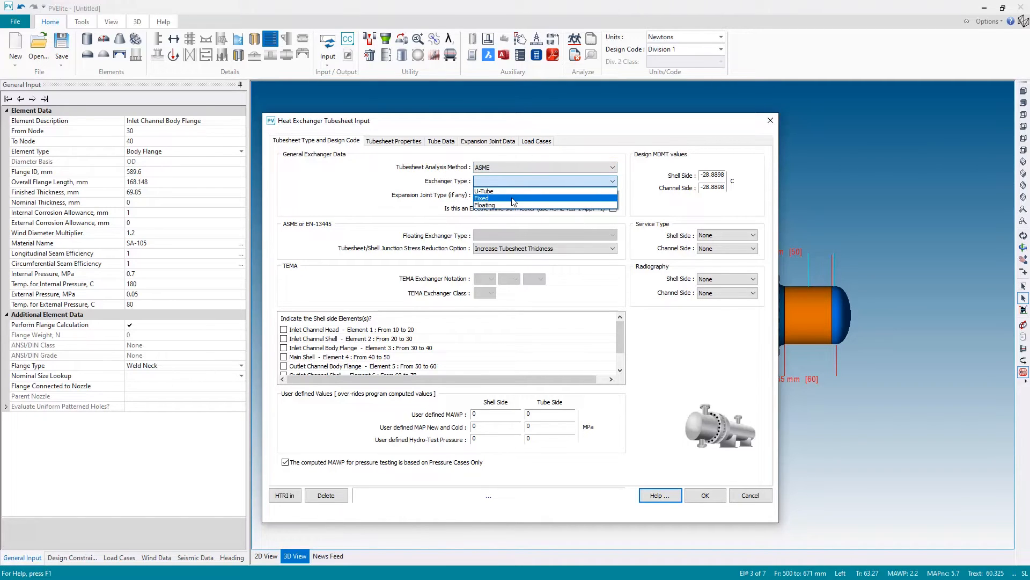
pyautogui.click(481, 198)
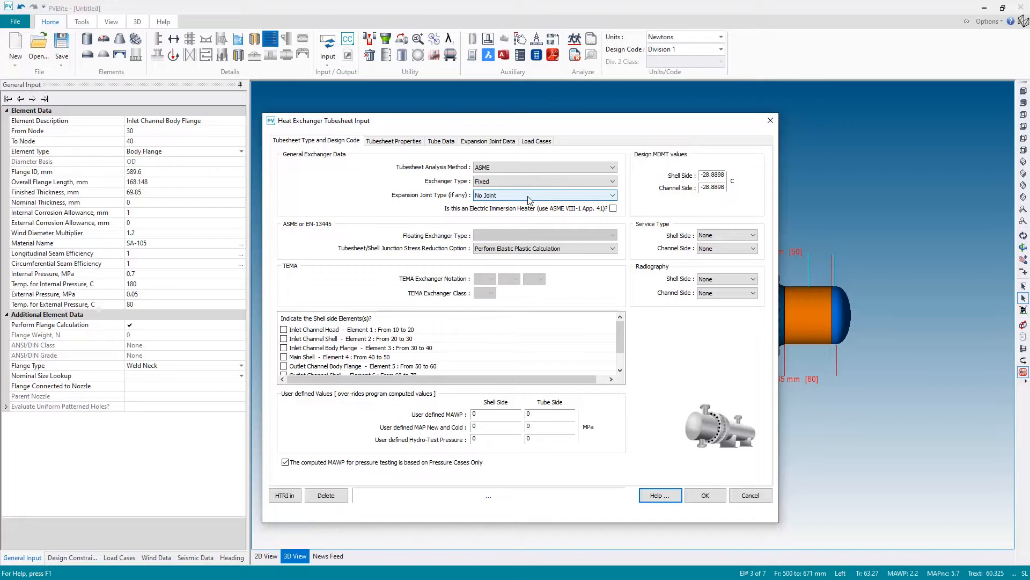
pyautogui.click(611, 248)
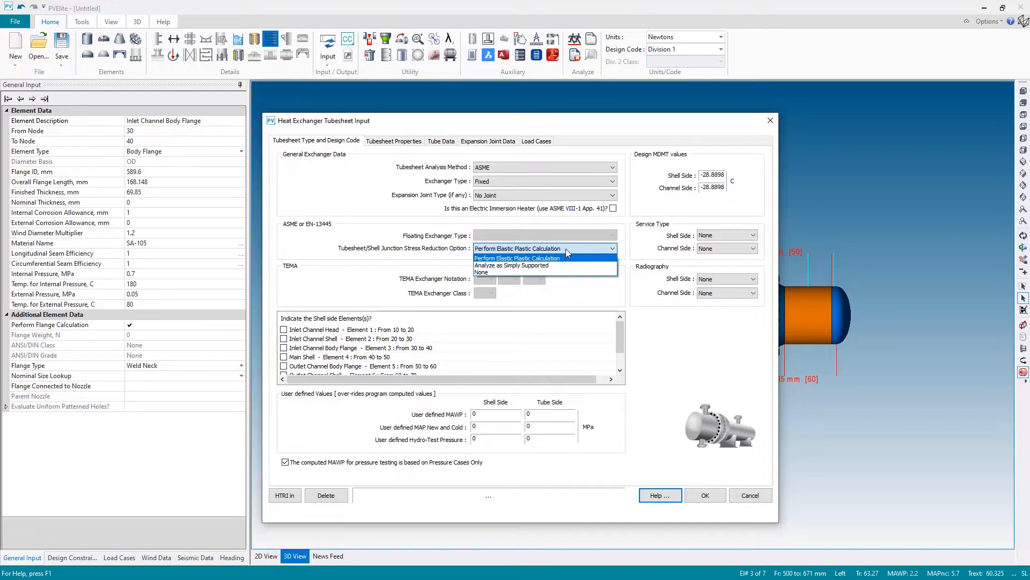
pyautogui.moveTo(543, 264)
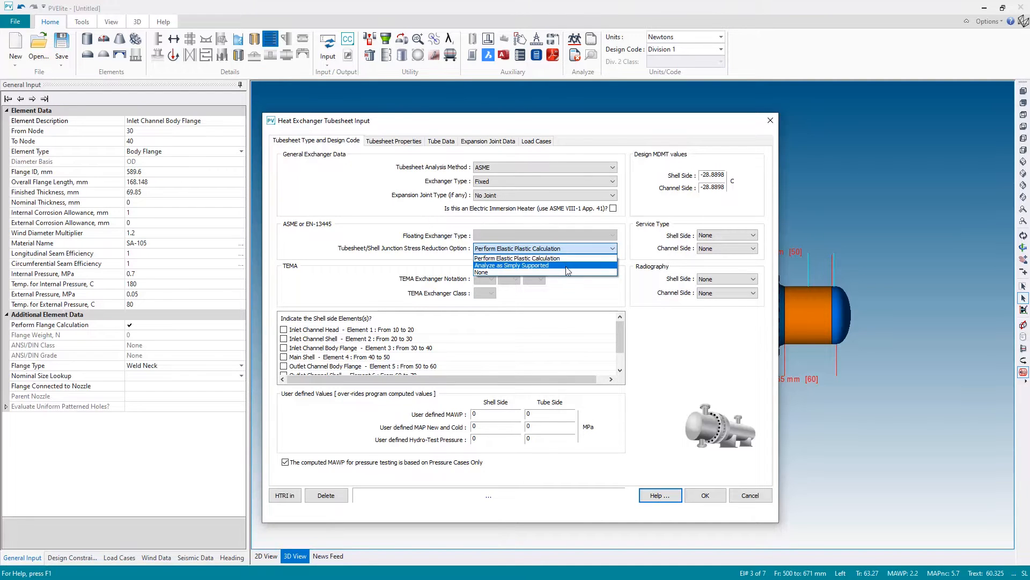
pyautogui.click(482, 272)
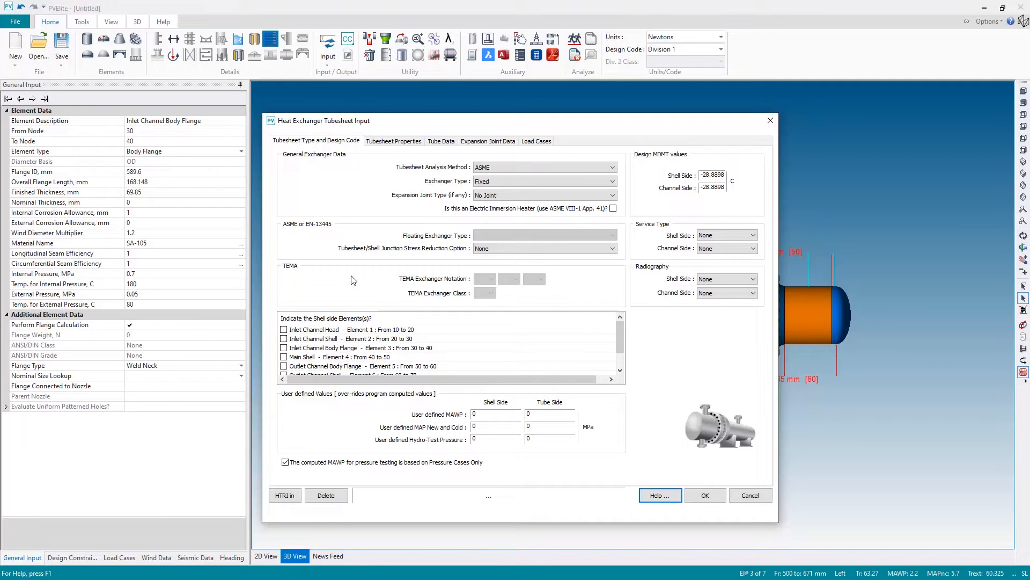
pyautogui.moveTo(355, 264)
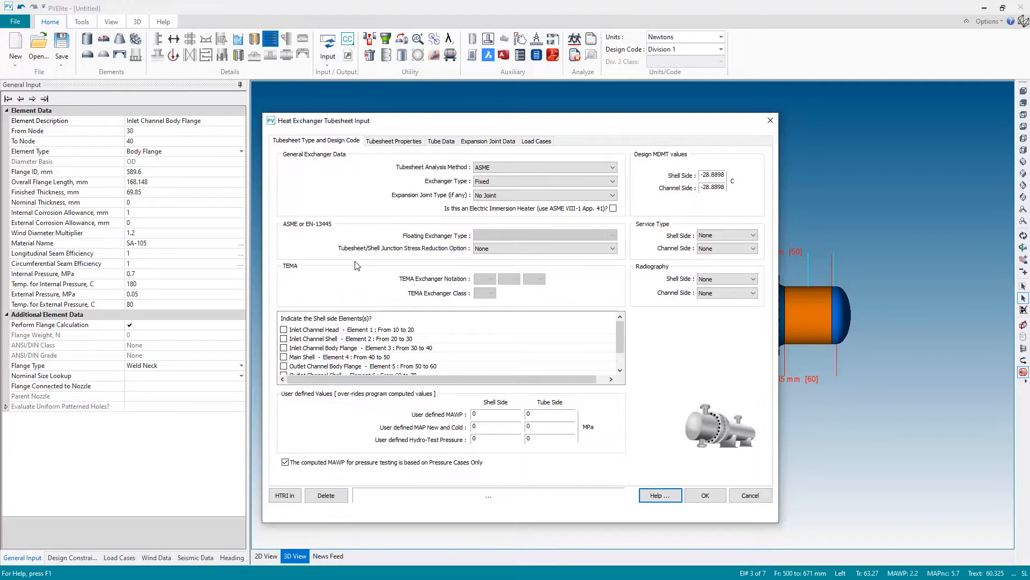
pyautogui.moveTo(309, 397)
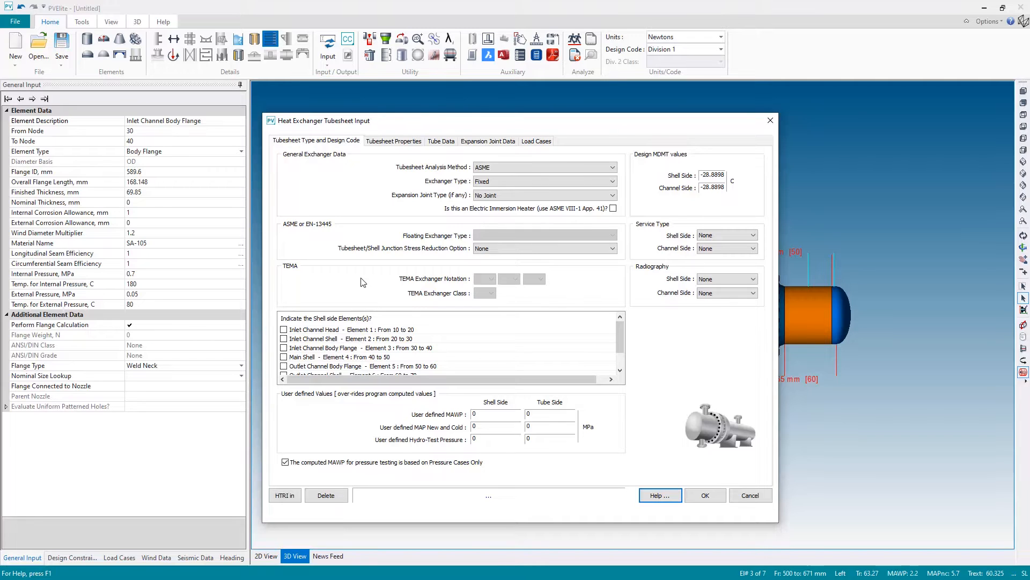
pyautogui.moveTo(360, 283)
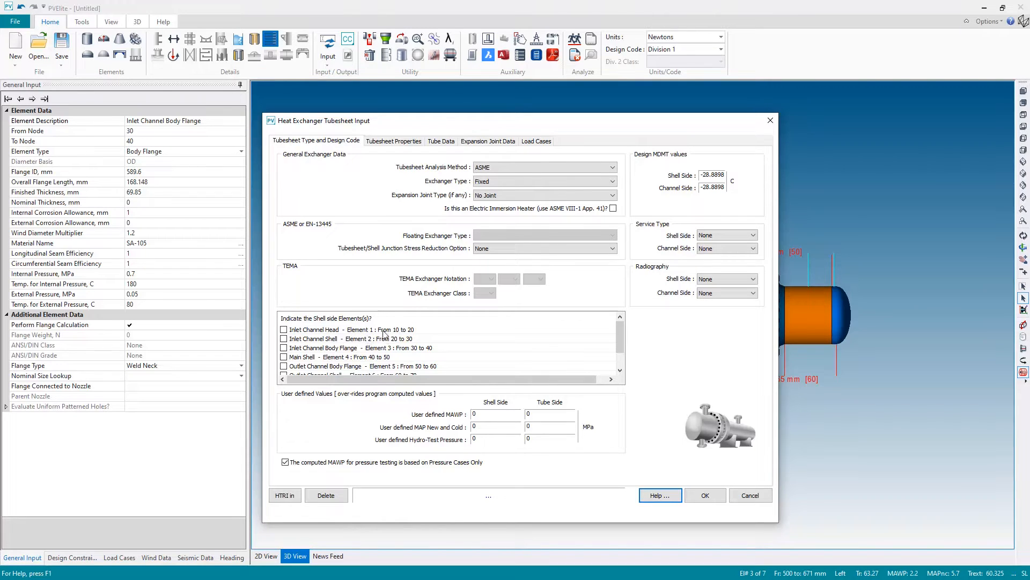
pyautogui.moveTo(265, 363)
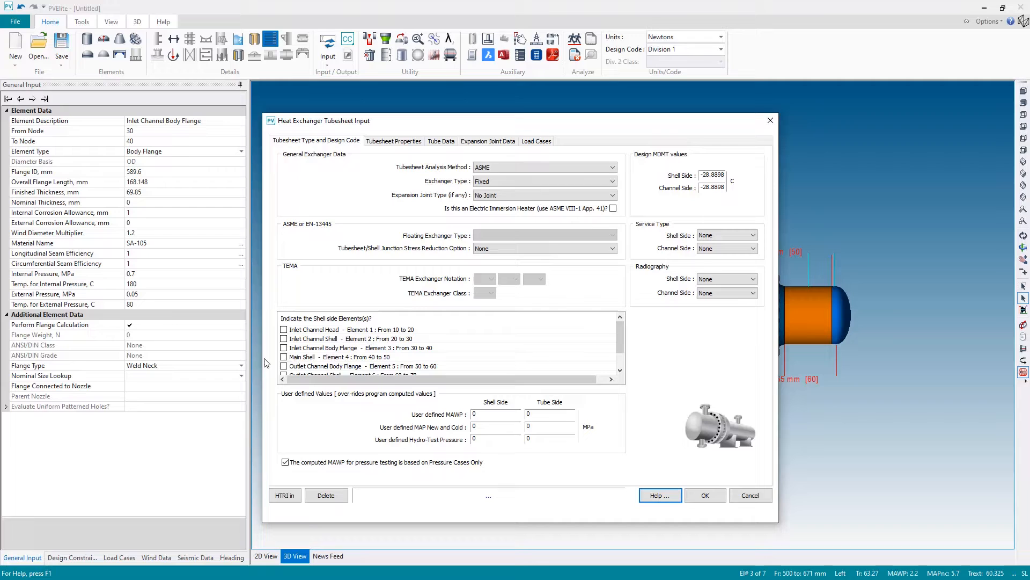
# - Tick Main Shell - Element 4 in the shell side elements list
pyautogui.click(283, 357)
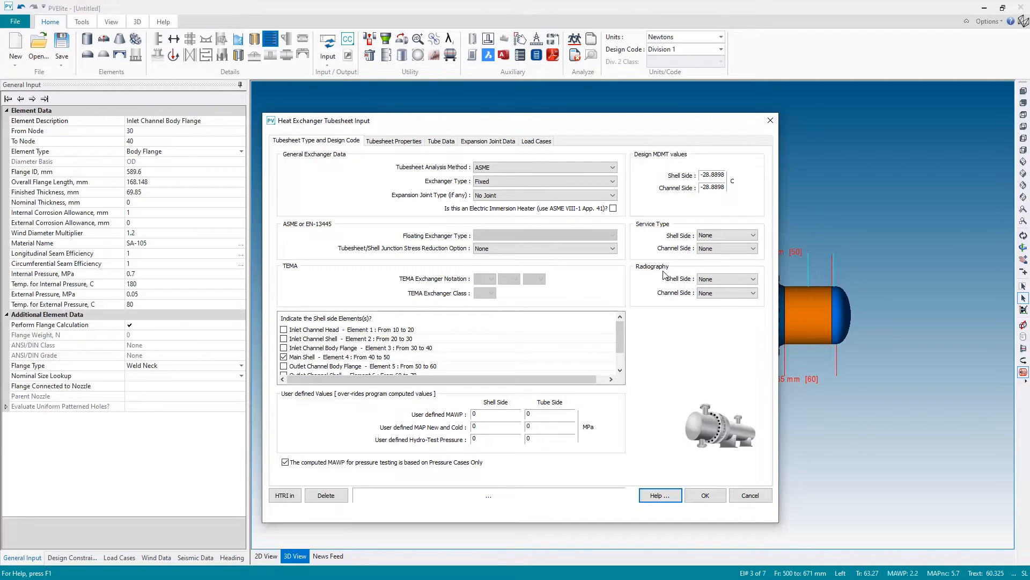
pyautogui.moveTo(466, 435)
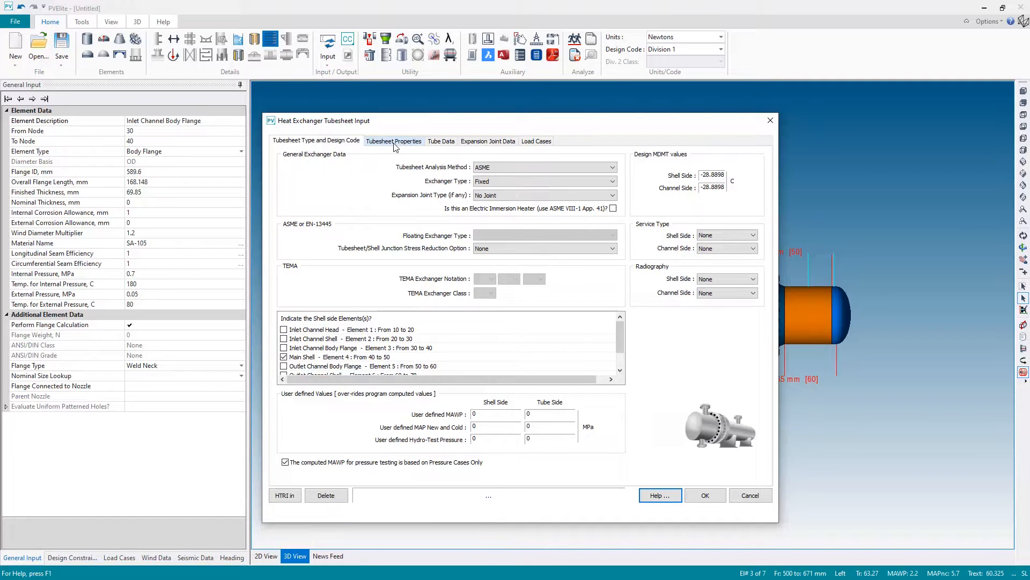
# - Enter 'TS1' as the description on the Tubesheet Properties tab
pyautogui.click(393, 141)
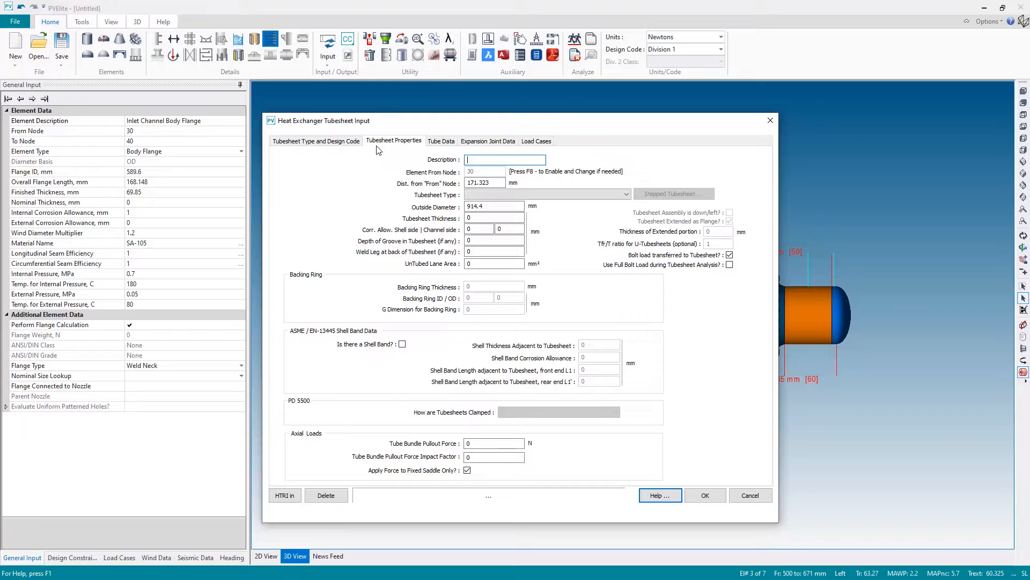
pyautogui.write('TS1')
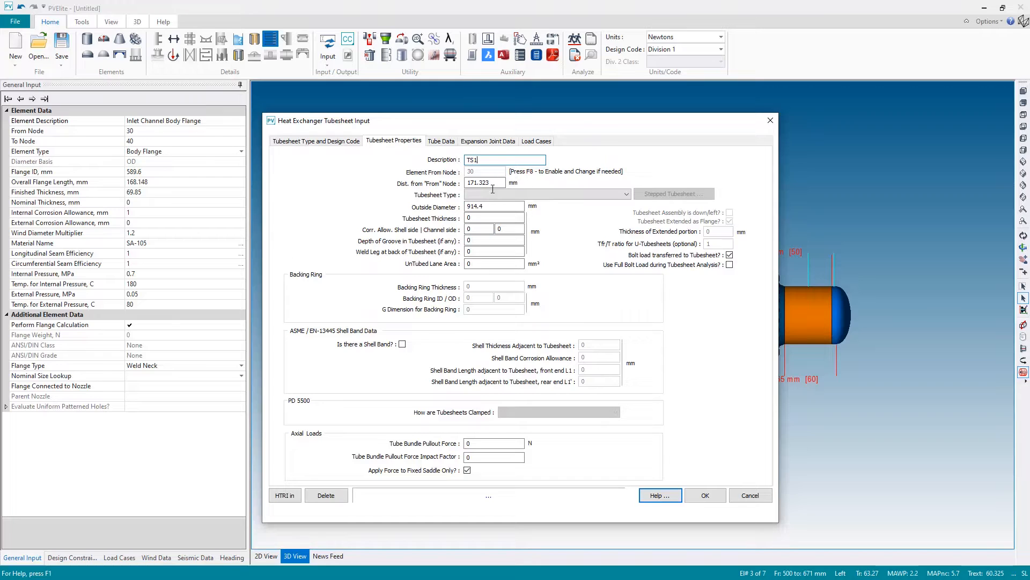
pyautogui.moveTo(494, 184)
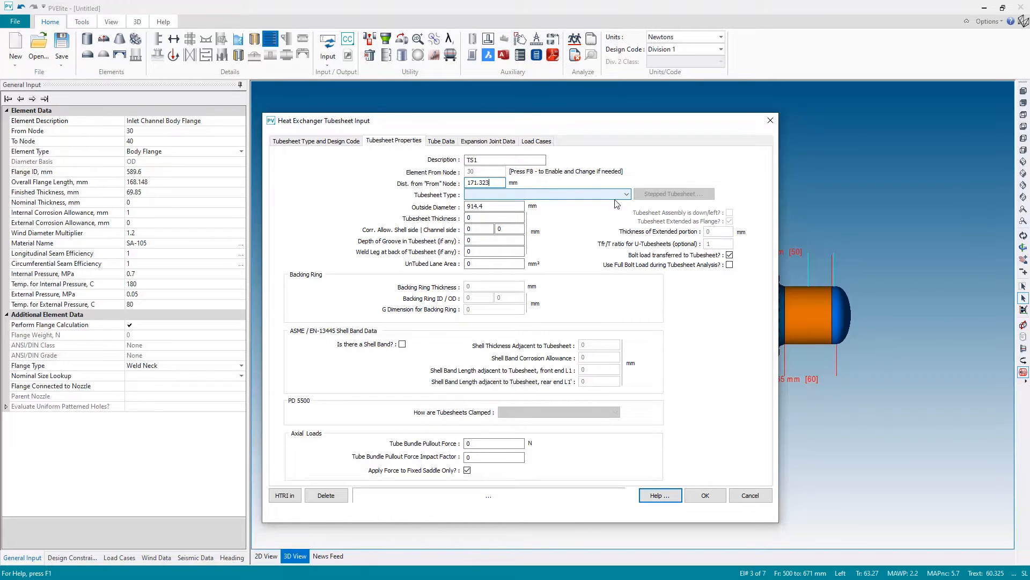
# - Choose tubesheet type 'b', fixed and shell integral, extended as flange, with a 65 mm extended portion
pyautogui.click(624, 194)
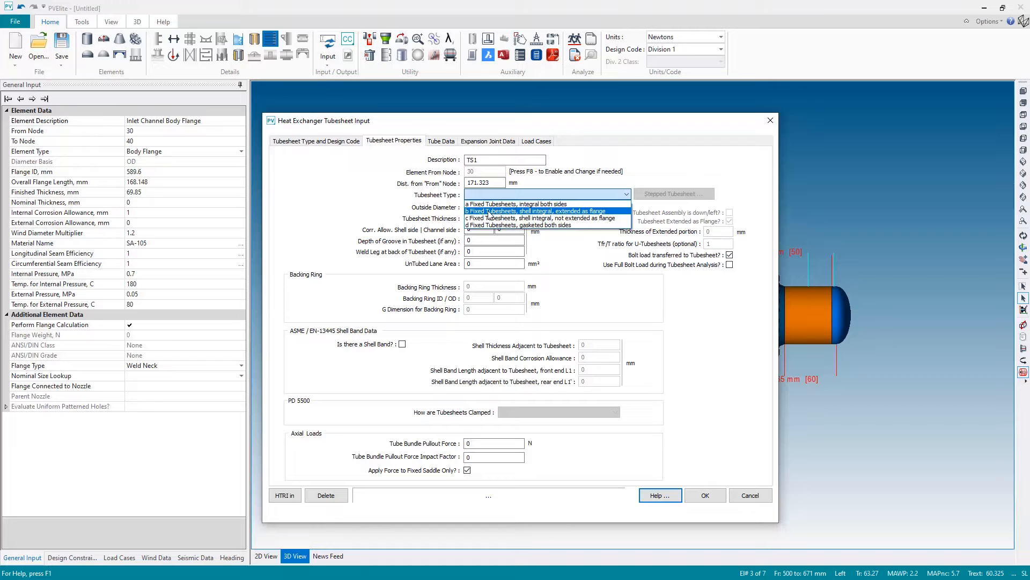
pyautogui.moveTo(534, 216)
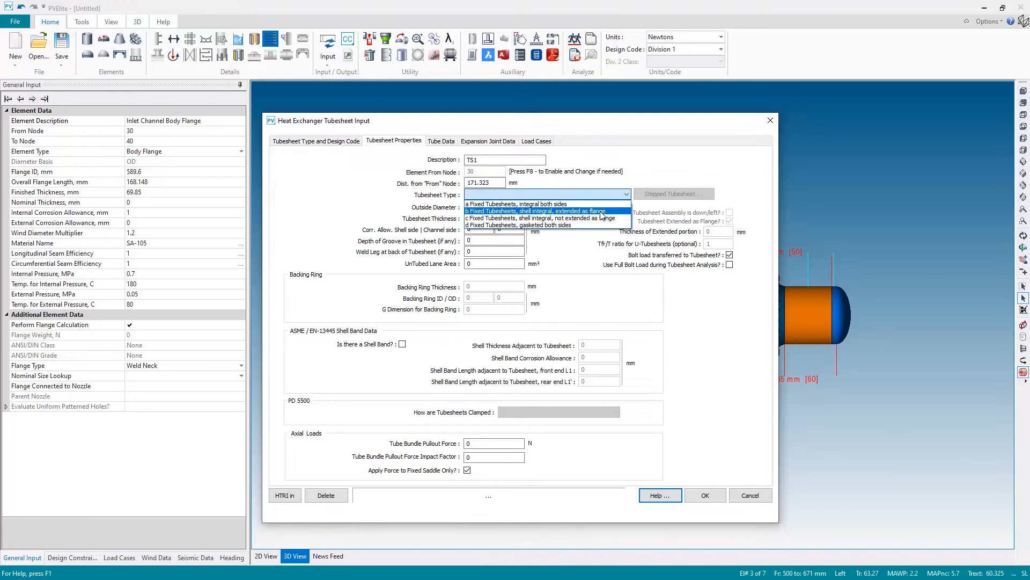
pyautogui.click(540, 211)
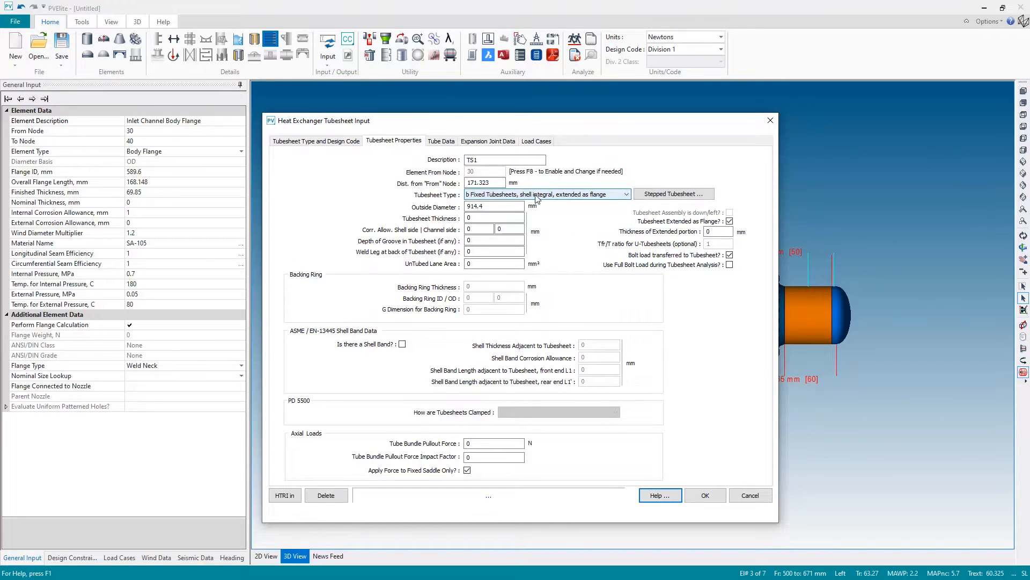
pyautogui.moveTo(557, 198)
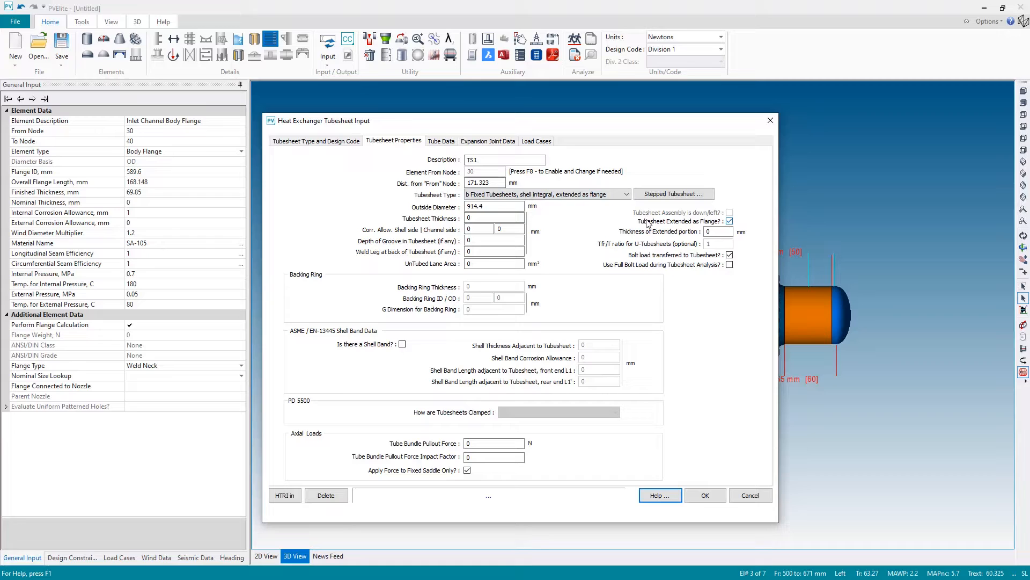
pyautogui.click(728, 222)
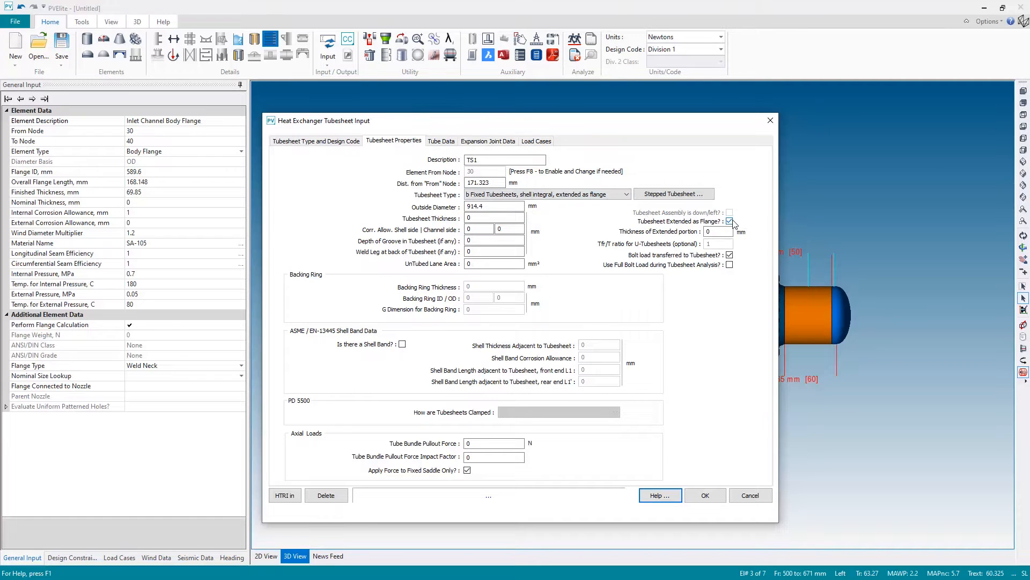
pyautogui.click(729, 222)
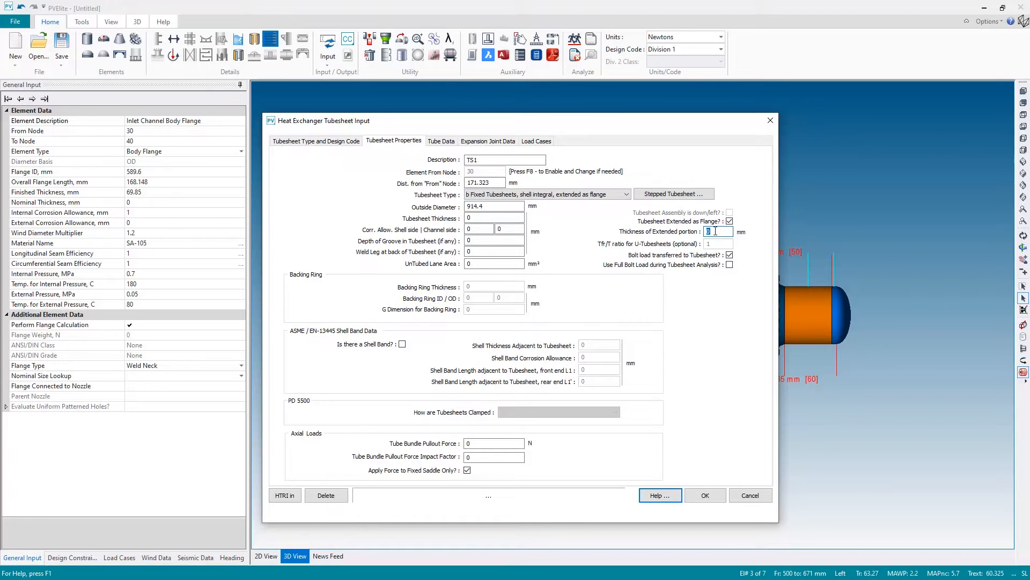
pyautogui.write('65')
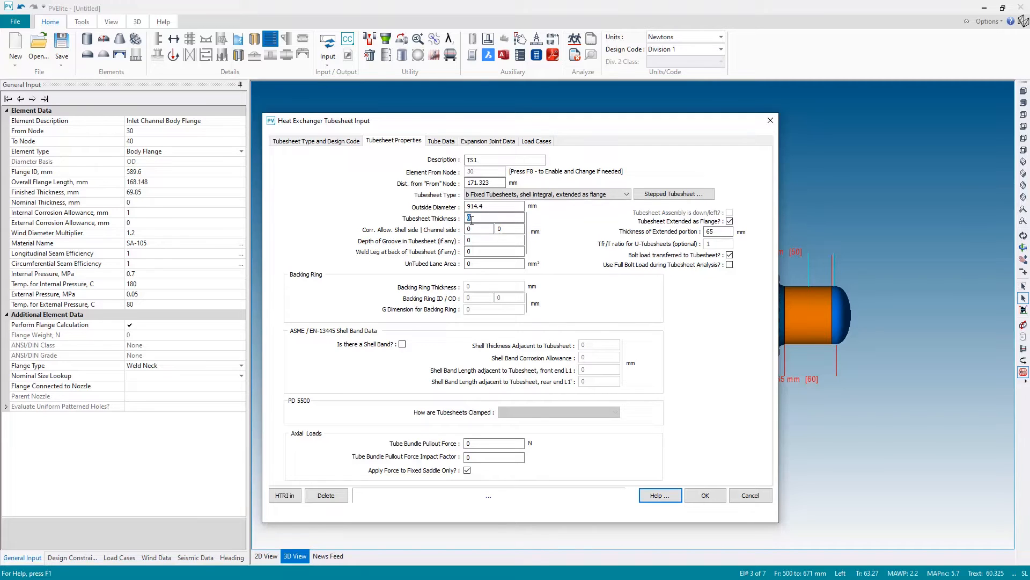
pyautogui.click(495, 217)
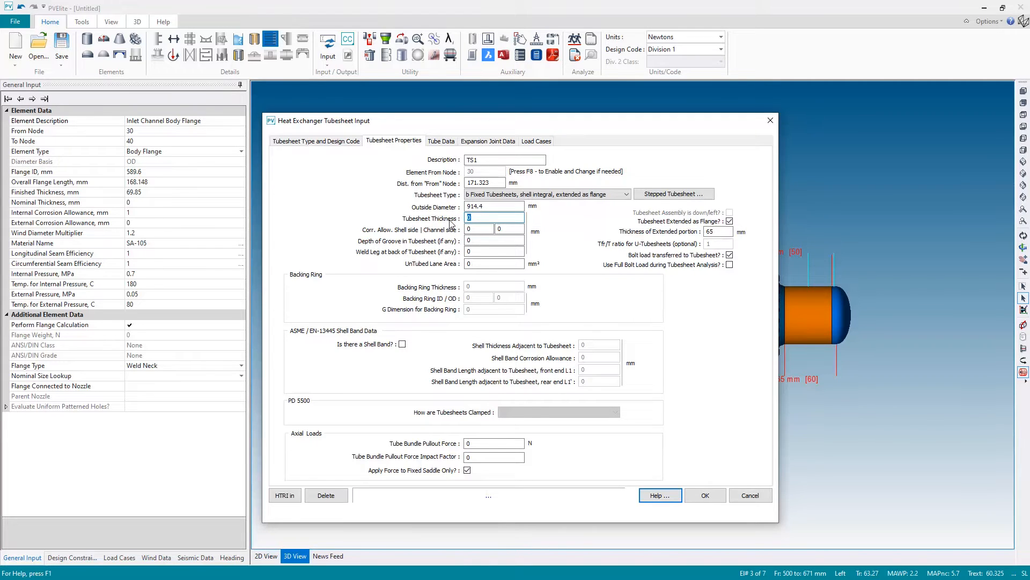
# - Enter 70 mm tubesheet thickness and acknowledge the Change Expanded Depth of Tube warning
pyautogui.write('70')
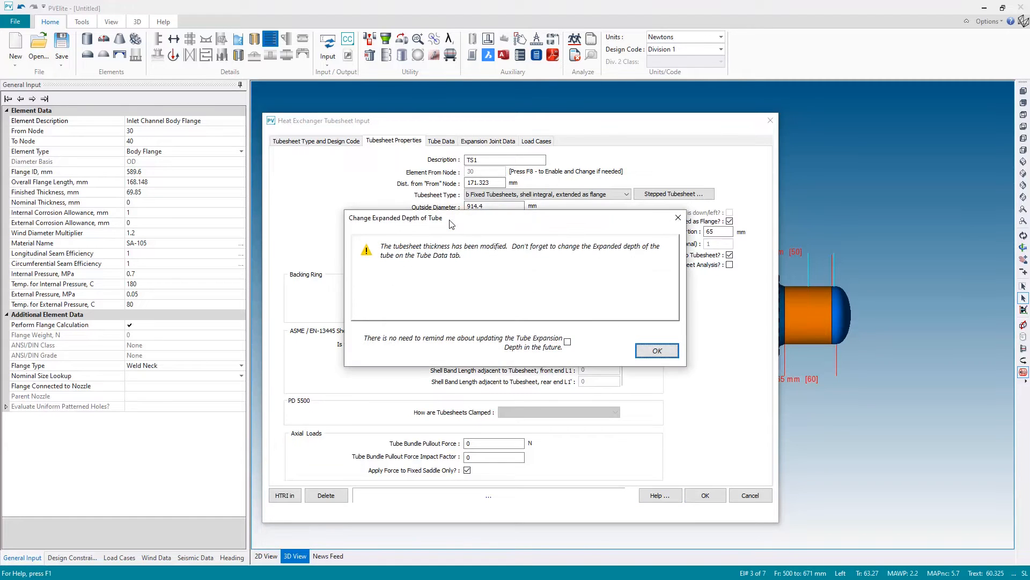
pyautogui.moveTo(421, 228)
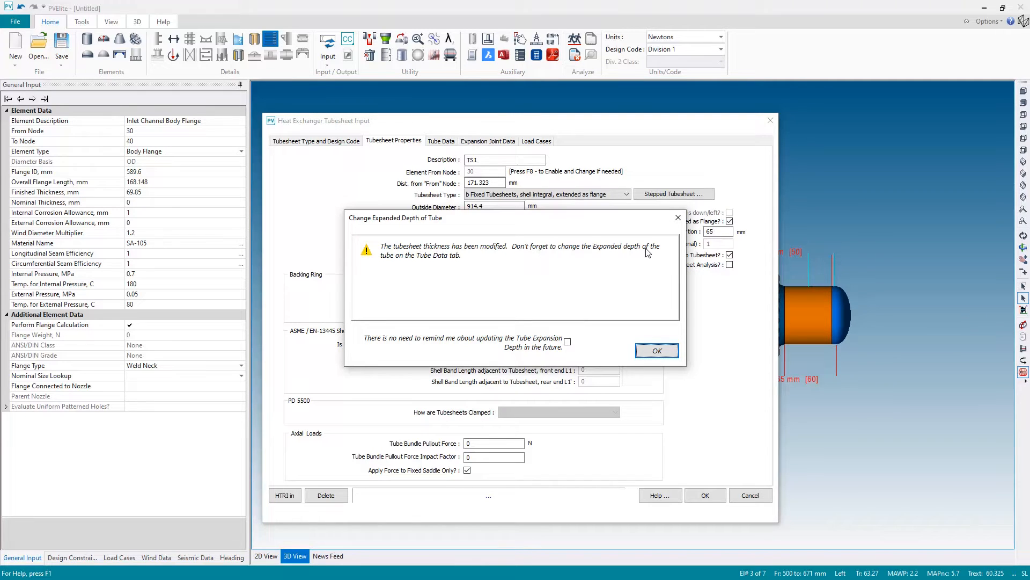
pyautogui.moveTo(478, 276)
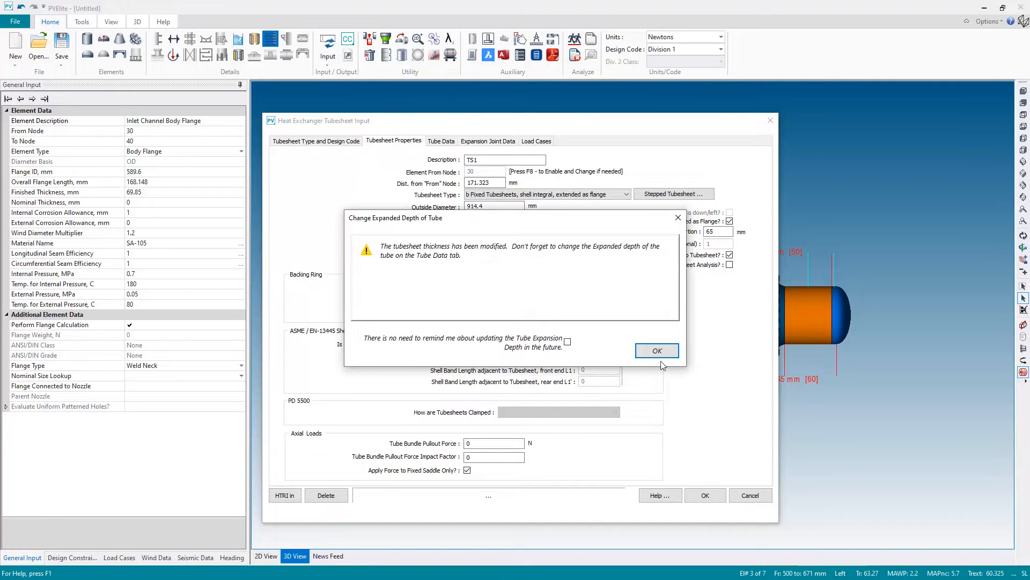
pyautogui.click(656, 350)
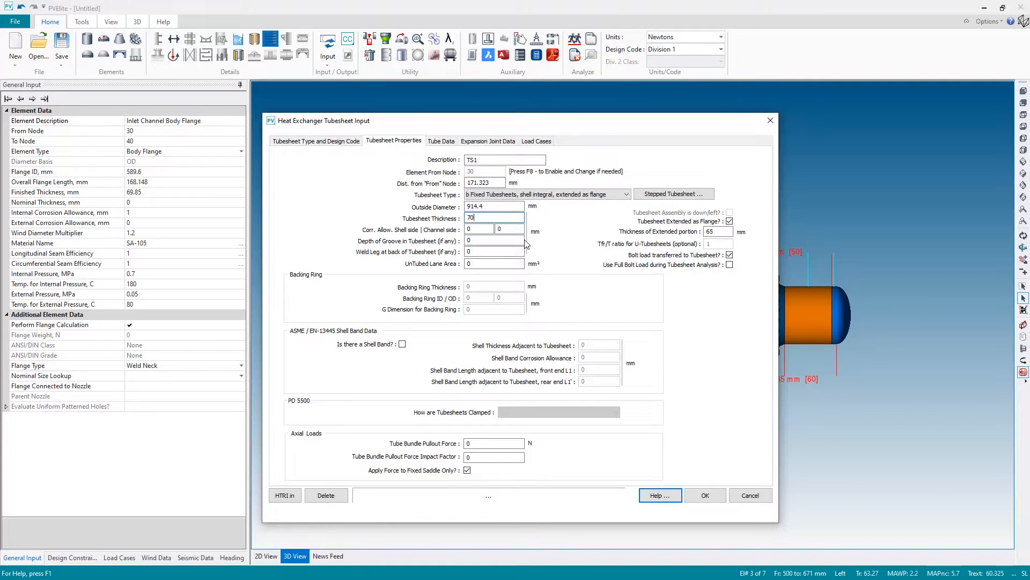
pyautogui.moveTo(442, 258)
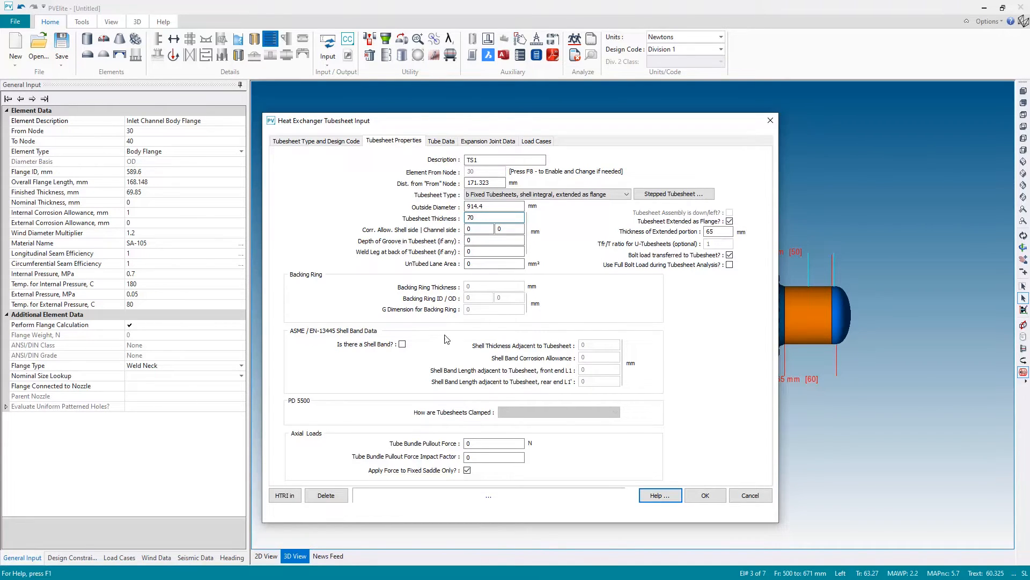
pyautogui.moveTo(463, 380)
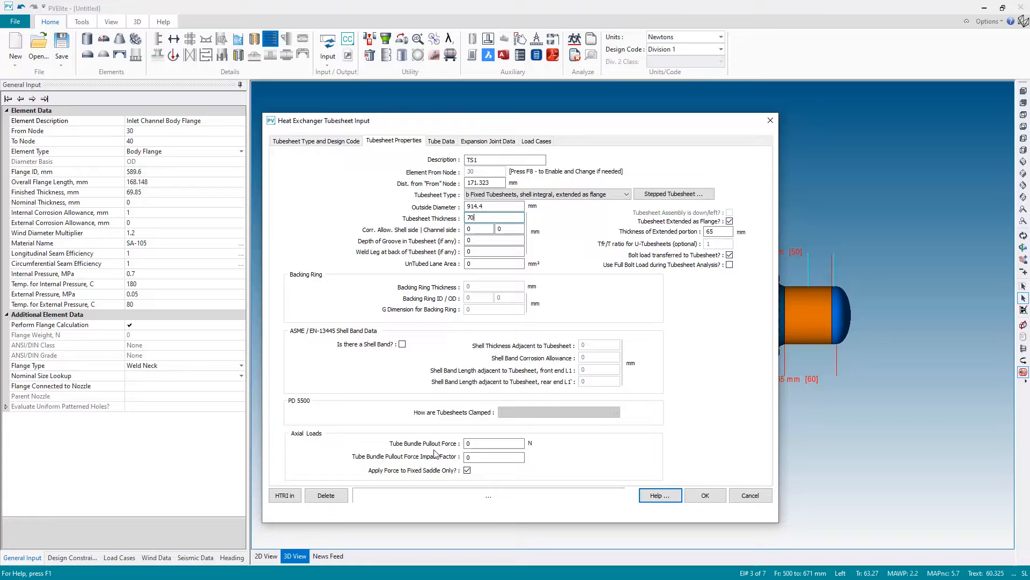
pyautogui.click(493, 443)
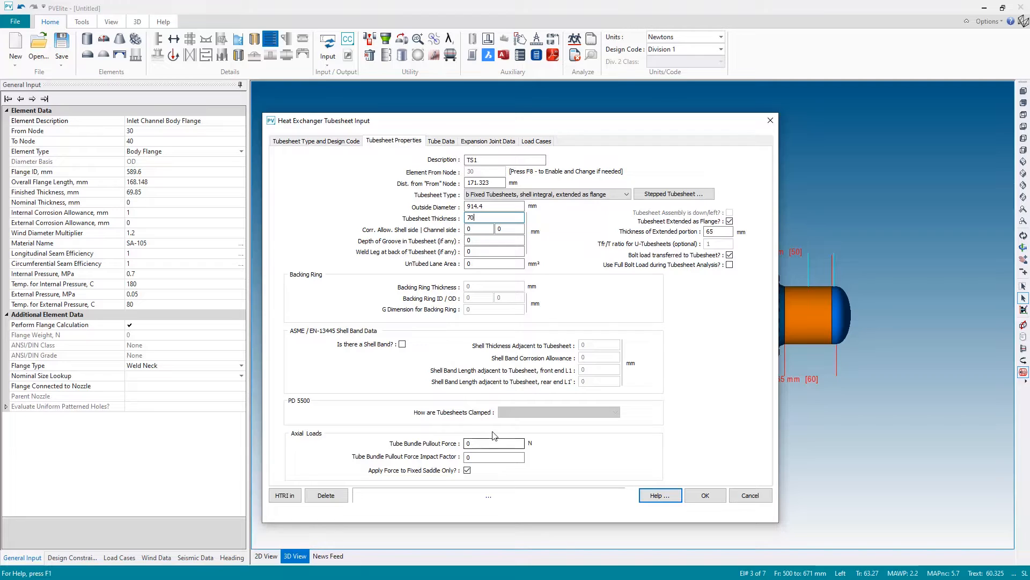
pyautogui.moveTo(427, 433)
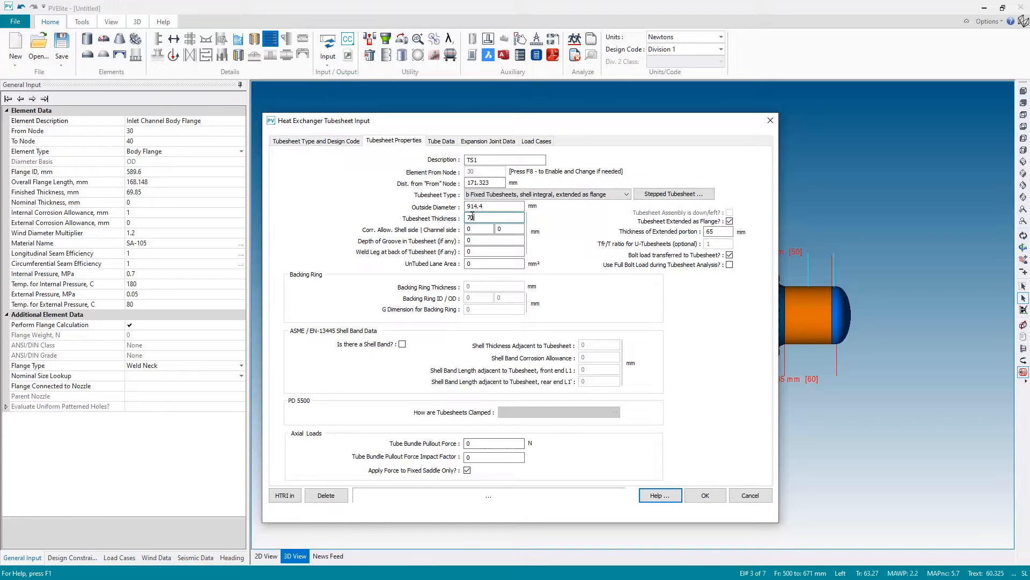
# - Re-enter 70 mm thickness and move to Number of Holes on the Tube Data tab
pyautogui.write('70')
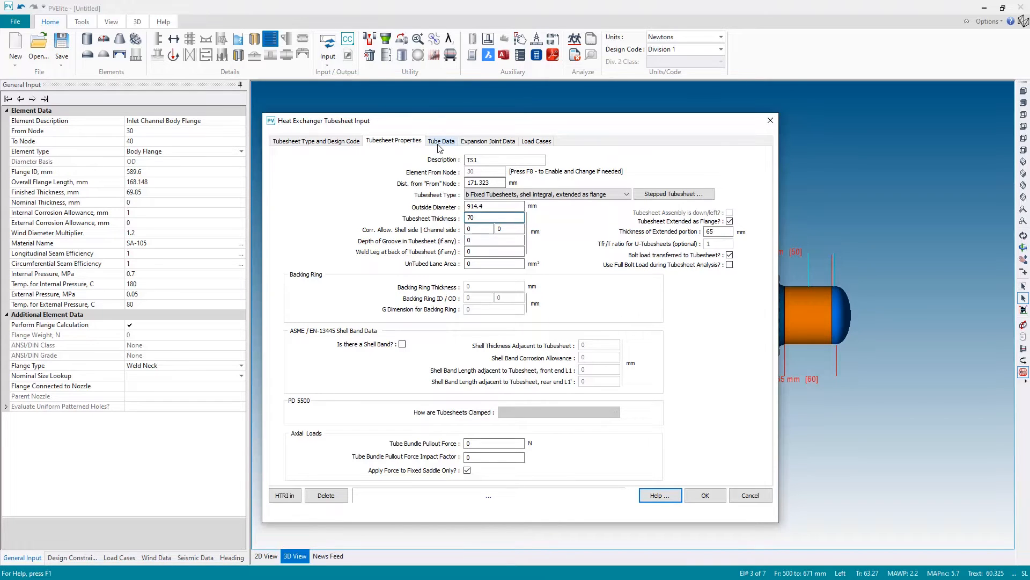
pyautogui.click(441, 141)
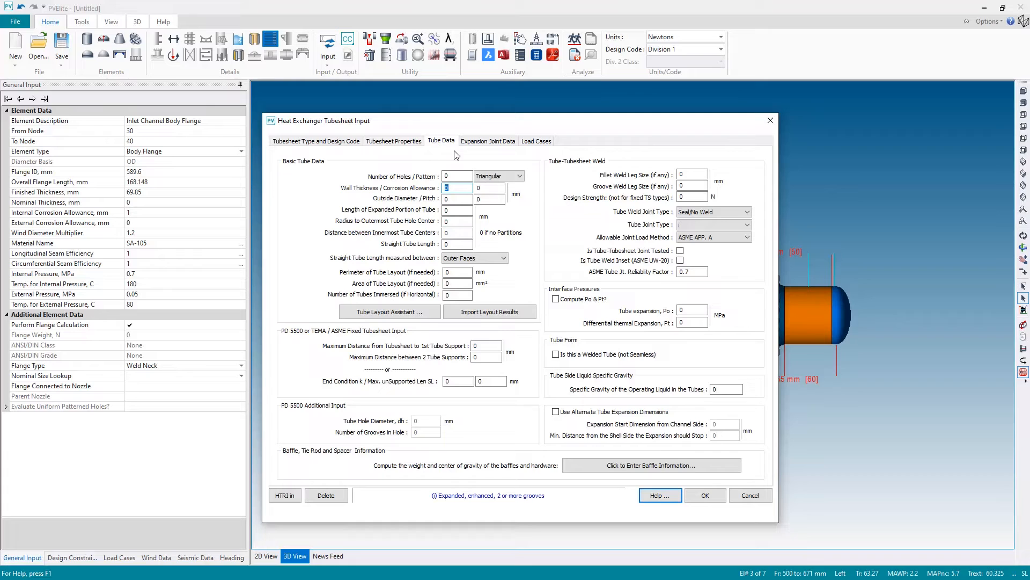
pyautogui.moveTo(425, 161)
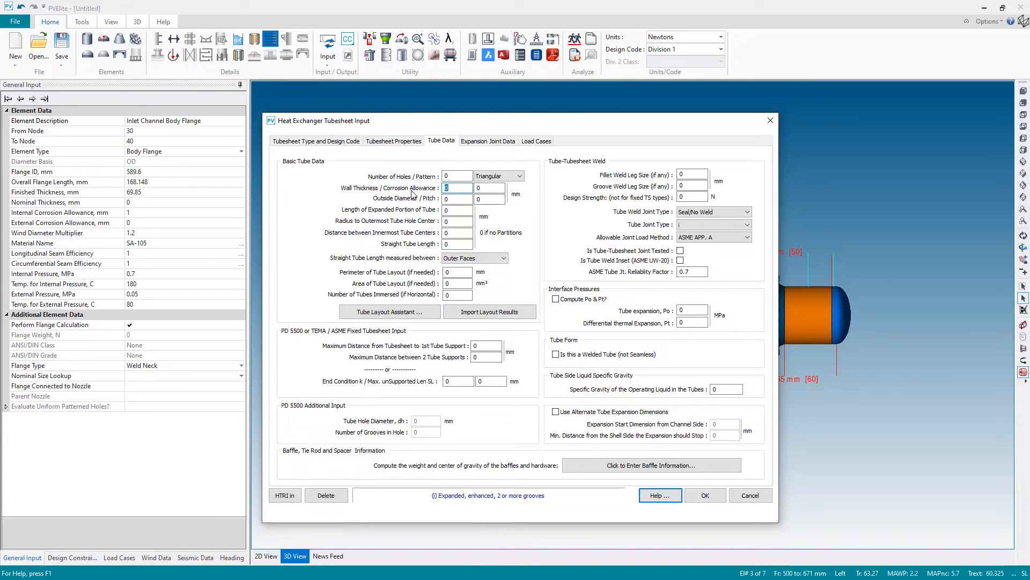
pyautogui.click(456, 175)
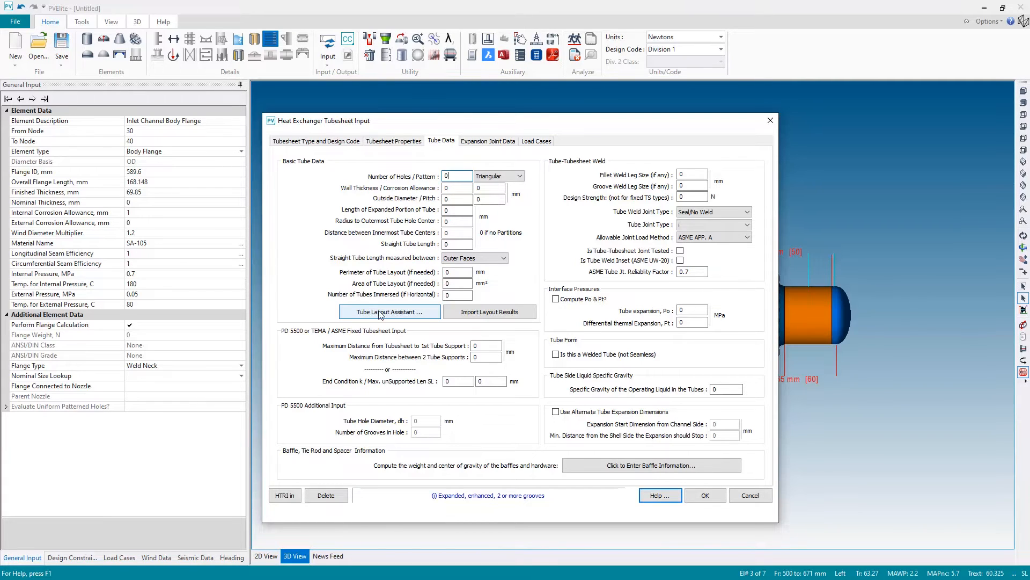
pyautogui.moveTo(386, 320)
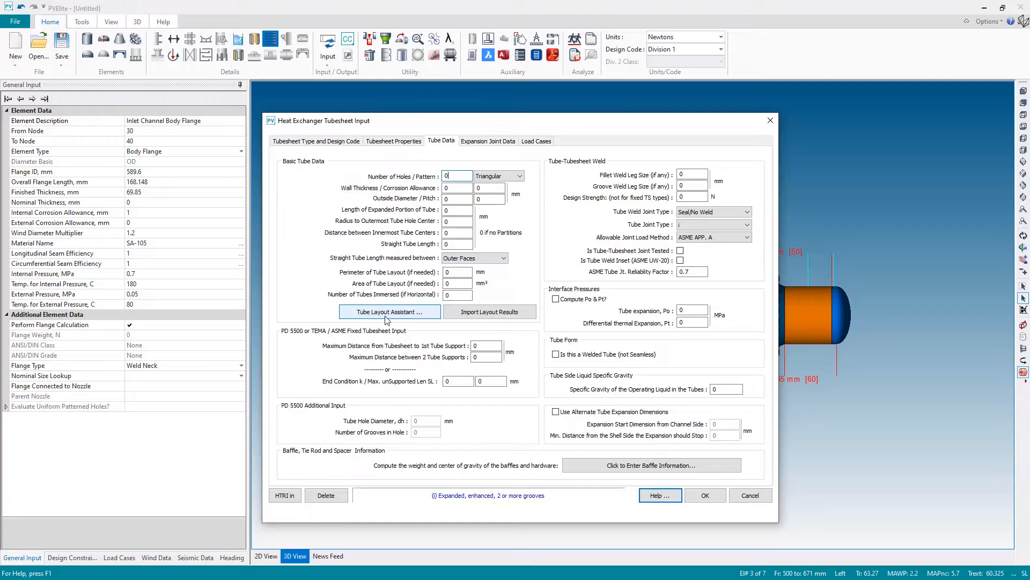
pyautogui.moveTo(370, 319)
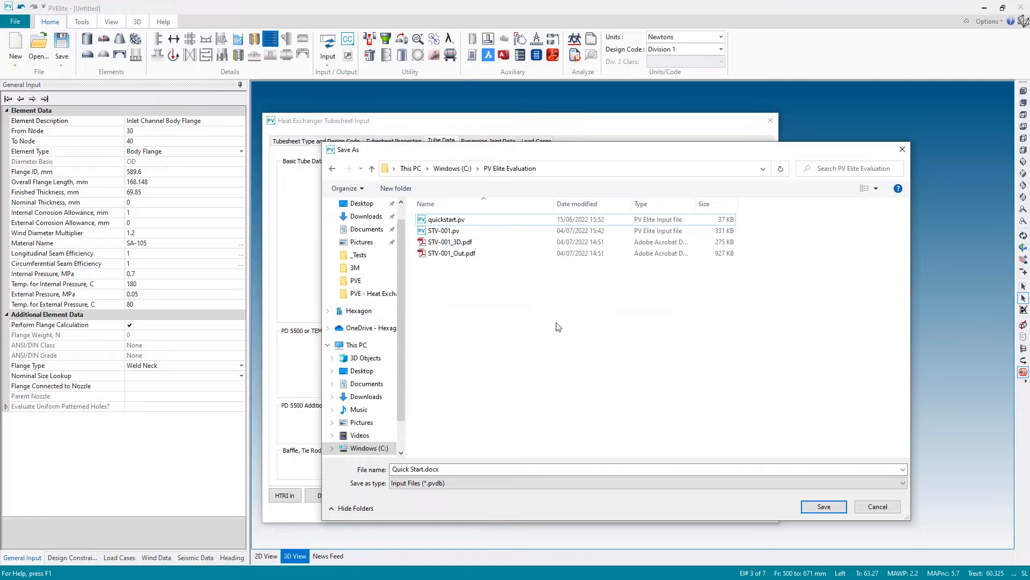
# - Save the model as HEX001 in the PV Elite Evaluation folder
pyautogui.click(460, 469)
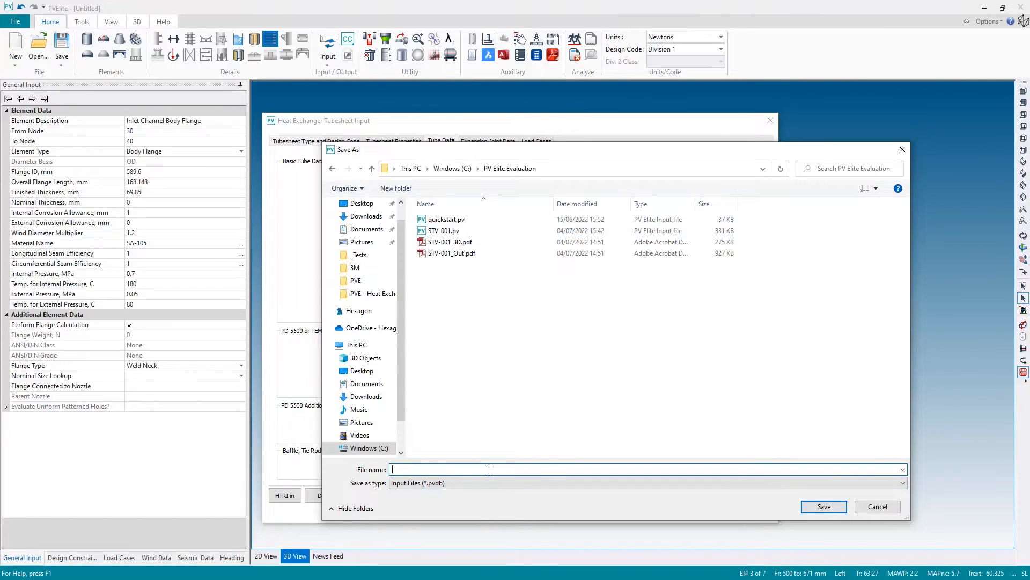
pyautogui.write('HEX001')
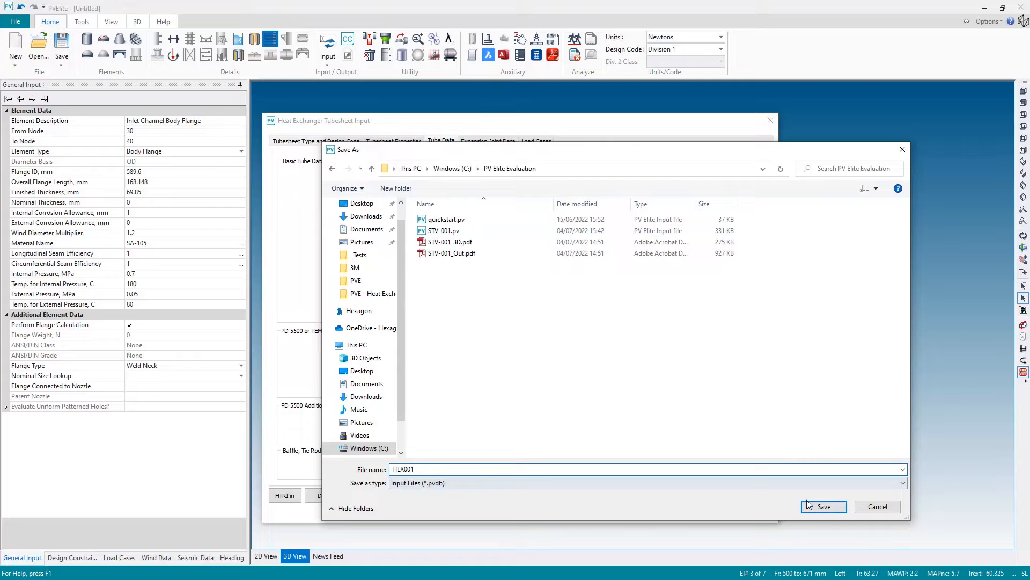
pyautogui.click(823, 506)
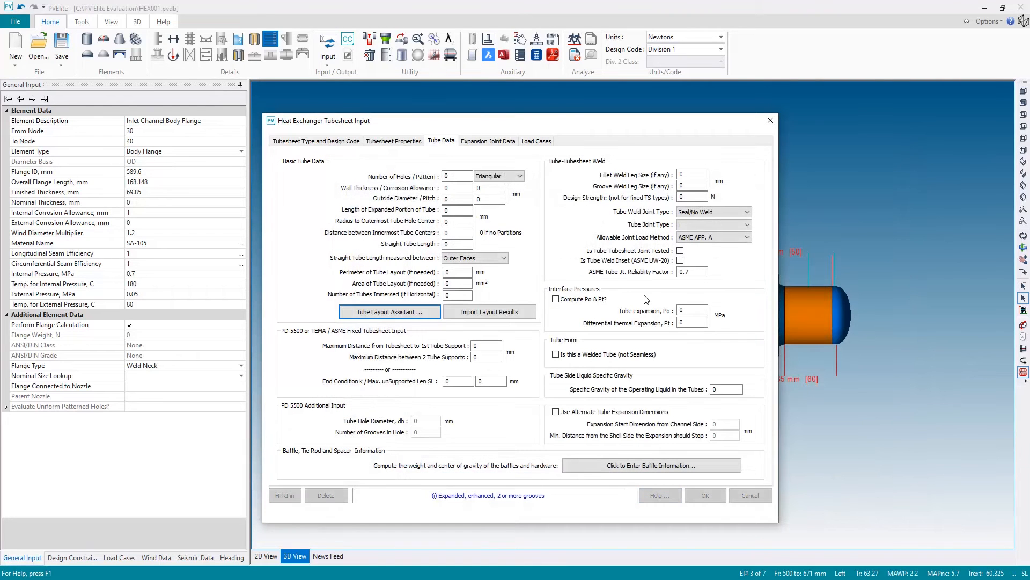
pyautogui.moveTo(585, 301)
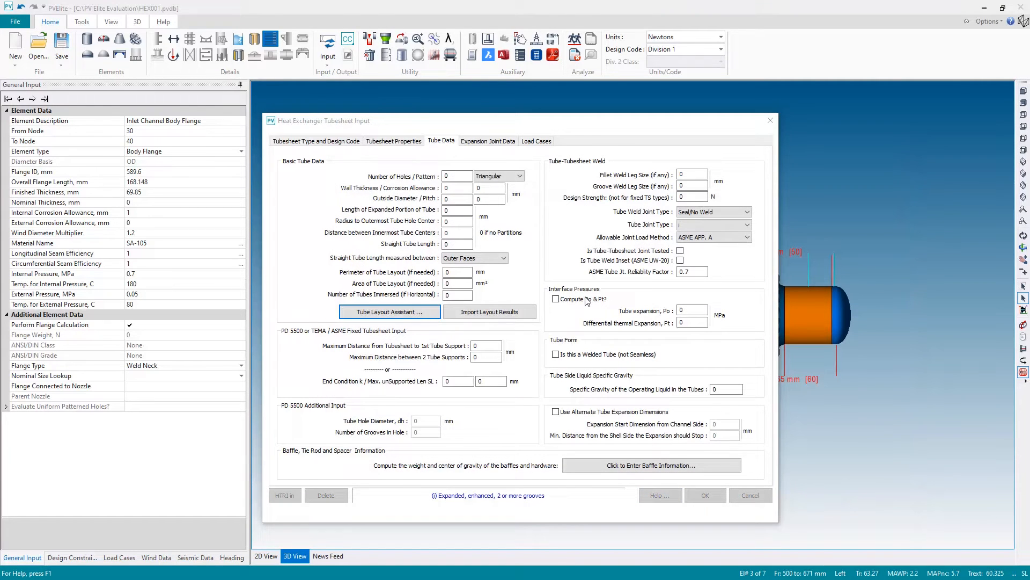
pyautogui.click(389, 311)
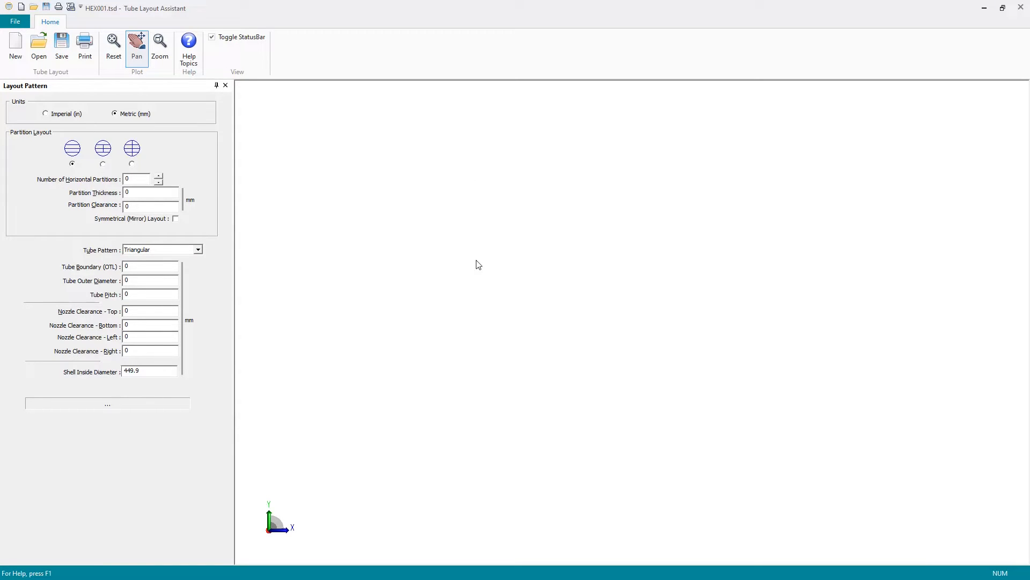
pyautogui.moveTo(194, 244)
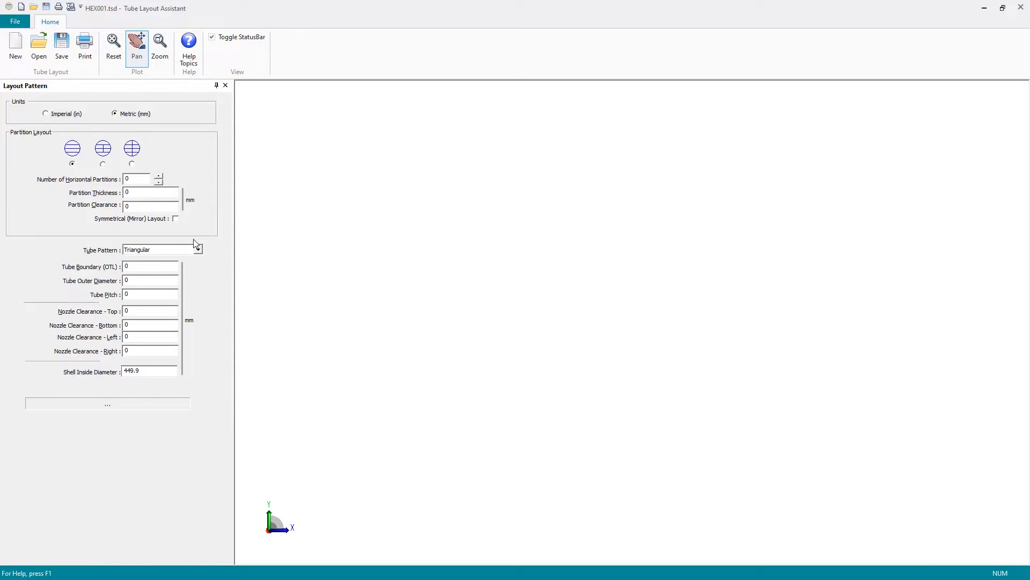
# - Enter tube boundary (OTL) 565 mm, tube outer diameter 20 mm and tube pitch 30 mm
pyautogui.click(150, 266)
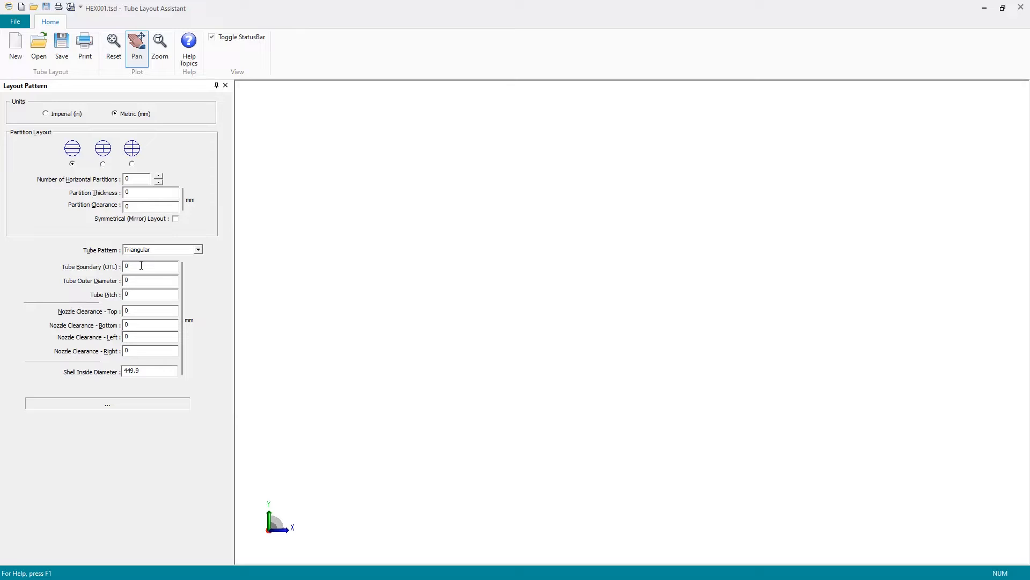
pyautogui.click(149, 266)
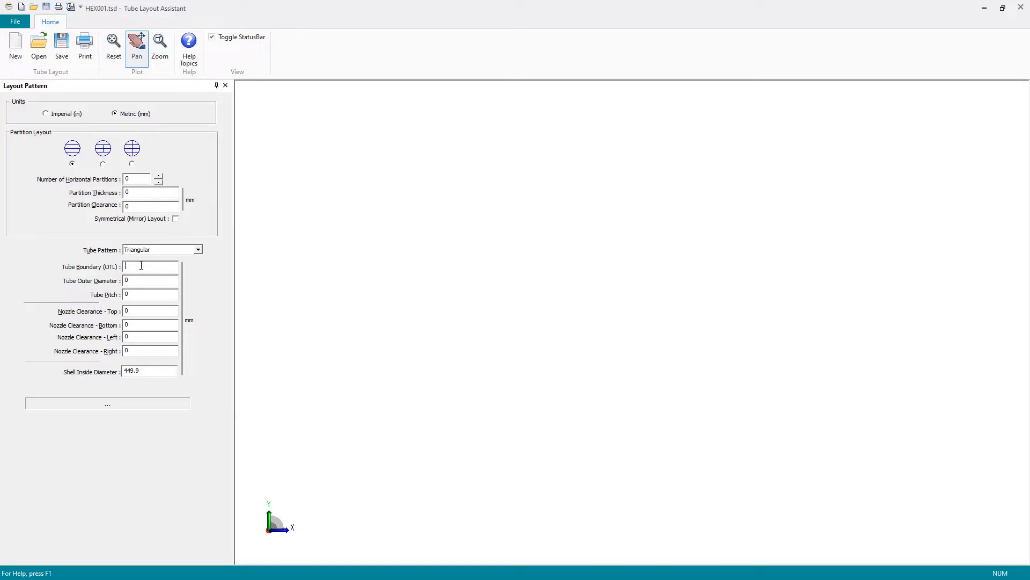
pyautogui.write('565')
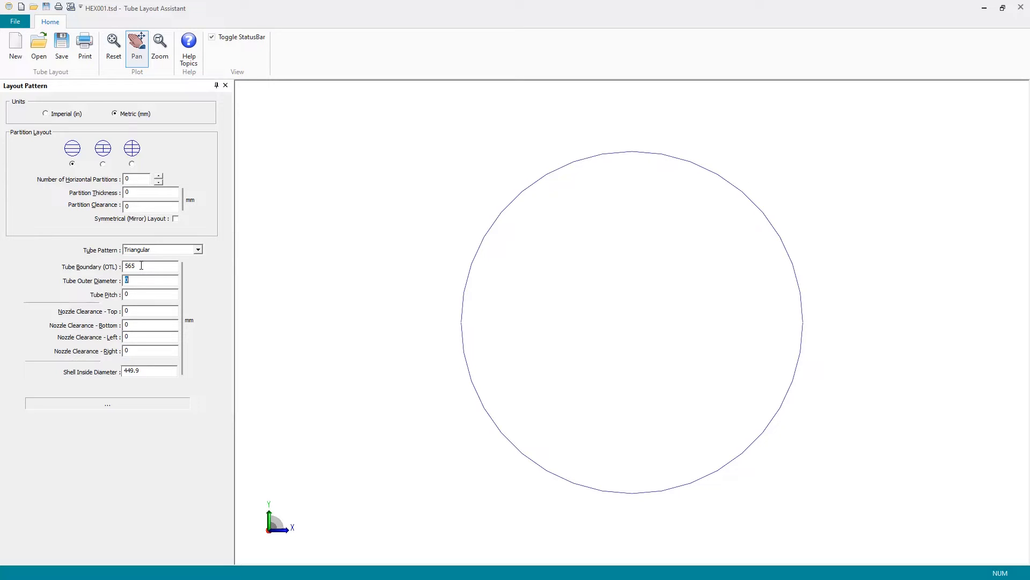
pyautogui.write('20')
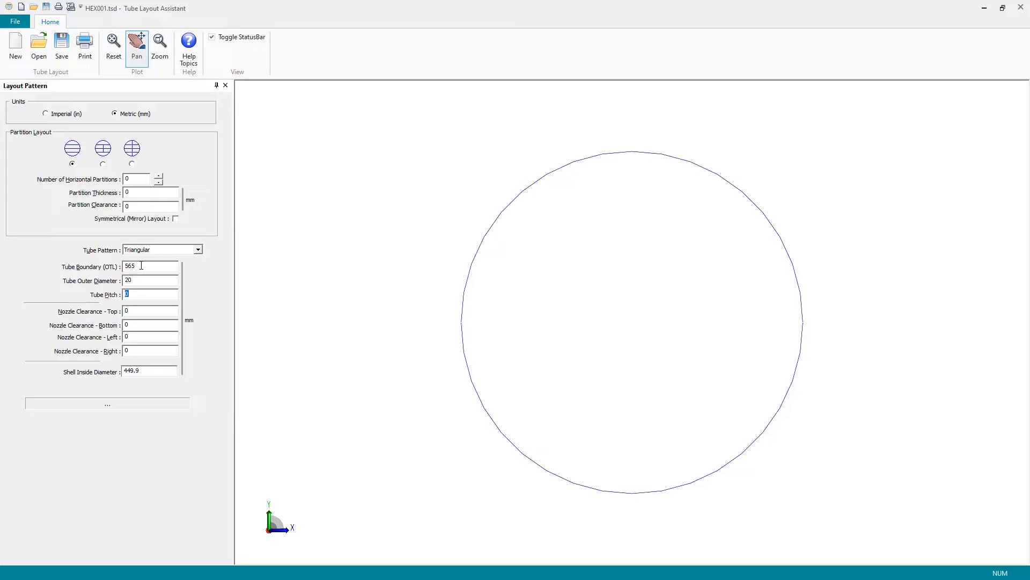
pyautogui.write('30')
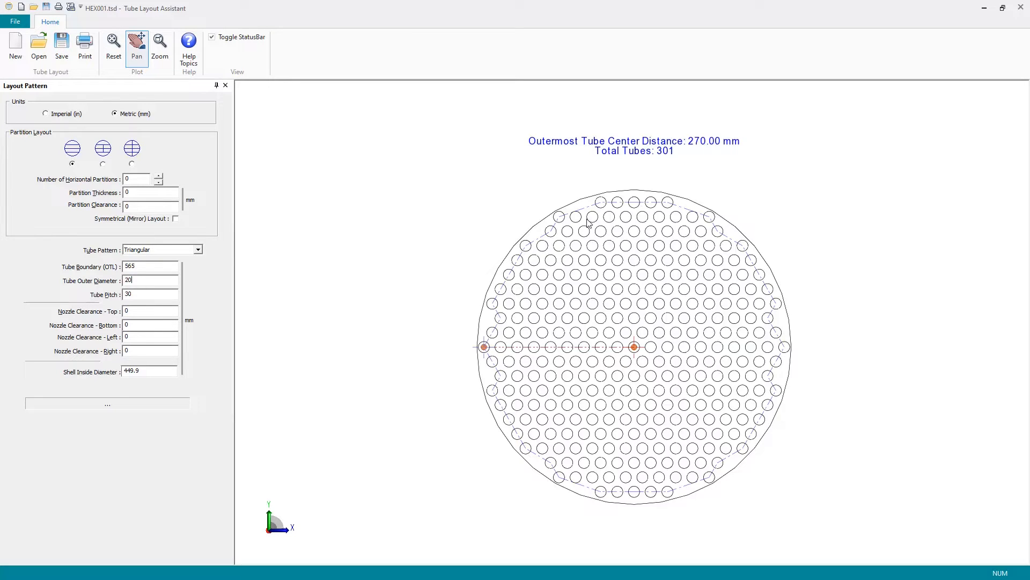
pyautogui.moveTo(254, 307)
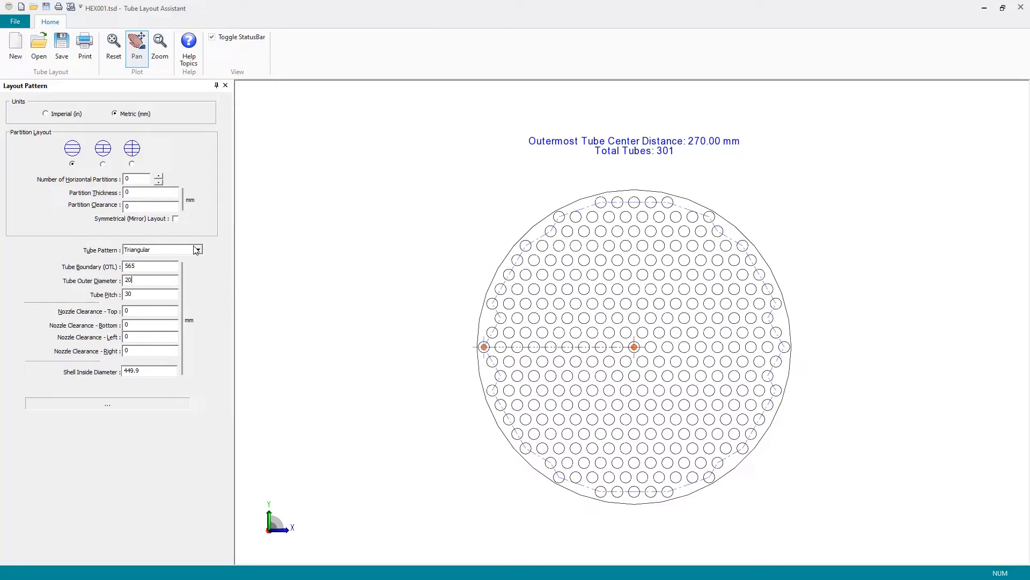
# - Set the tube pattern to Triangular, giving 301 tubes inside the 565 mm boundary
pyautogui.click(197, 249)
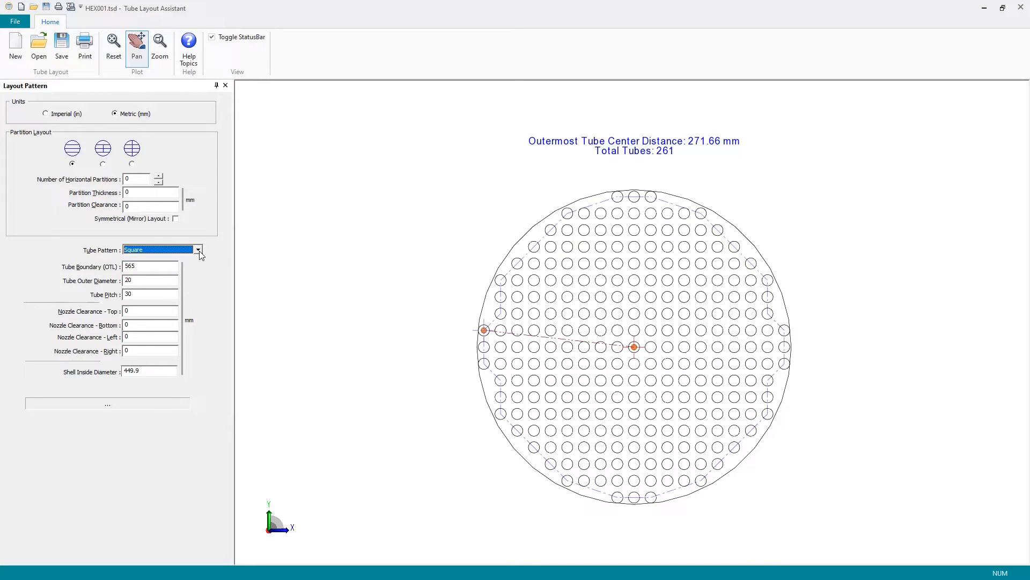
pyautogui.click(198, 249)
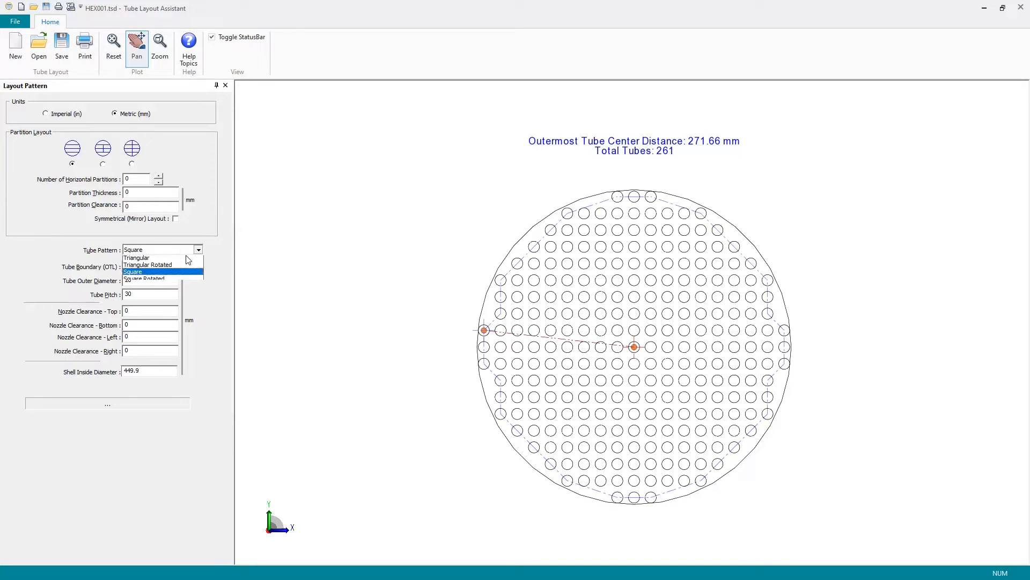
pyautogui.click(138, 257)
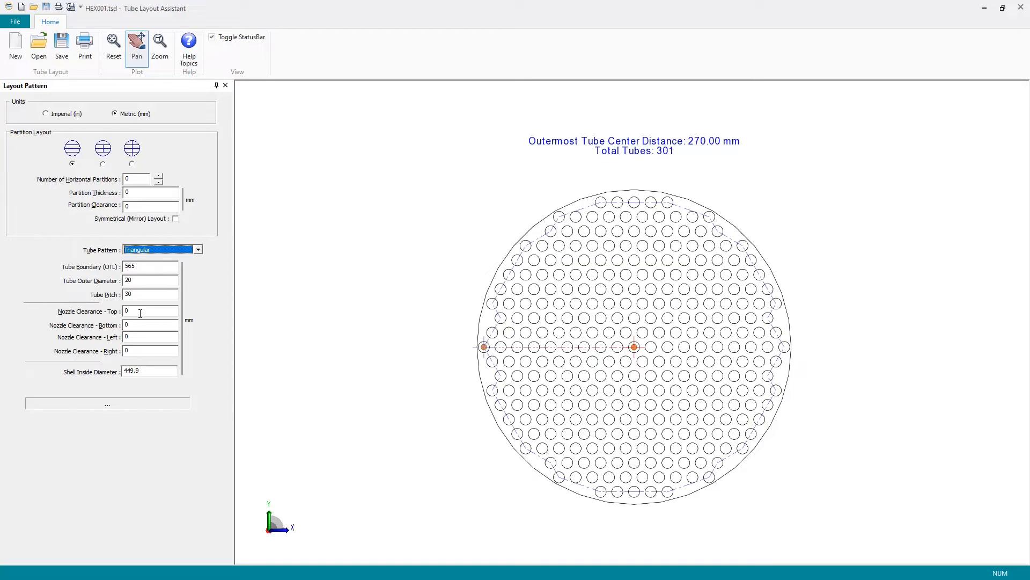
pyautogui.click(149, 310)
pyautogui.write('50')
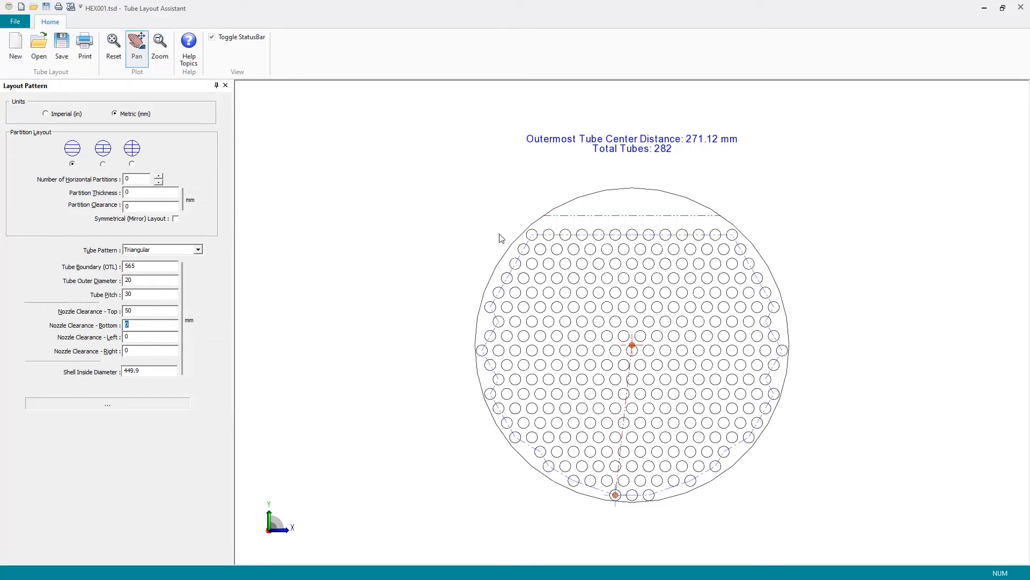
pyautogui.moveTo(183, 331)
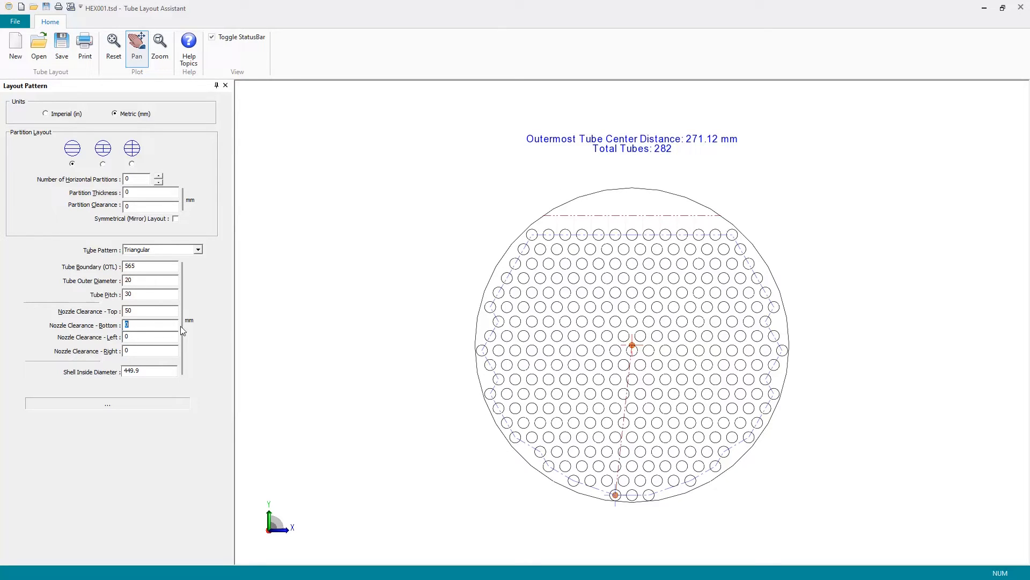
pyautogui.click(150, 311)
pyautogui.write('0')
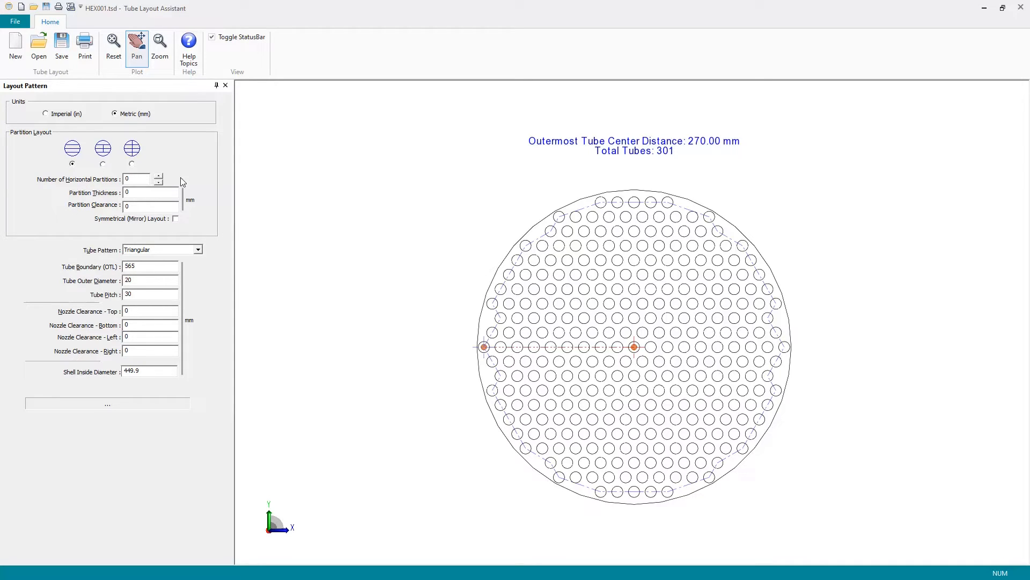
pyautogui.moveTo(160, 206)
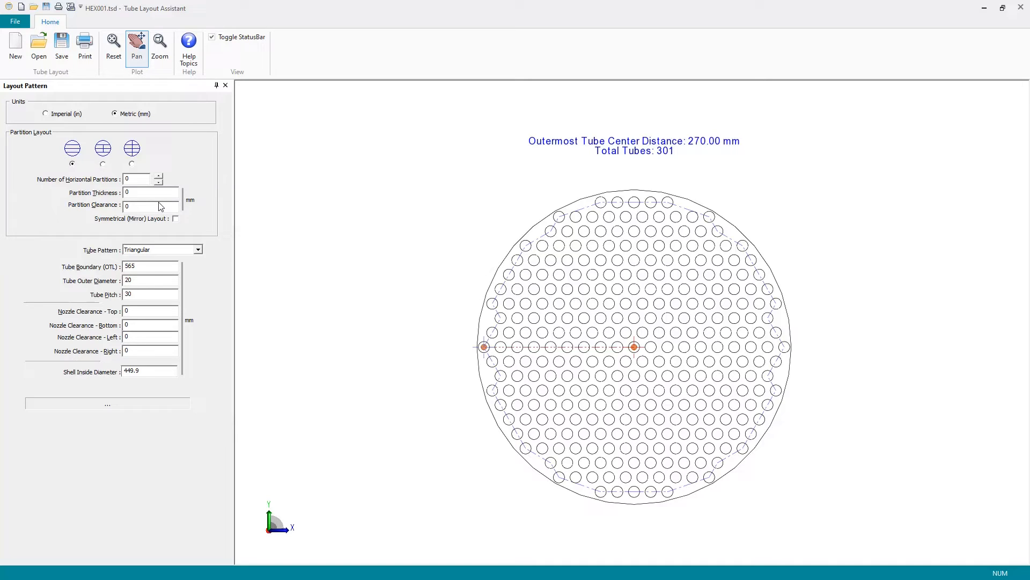
pyautogui.click(138, 179)
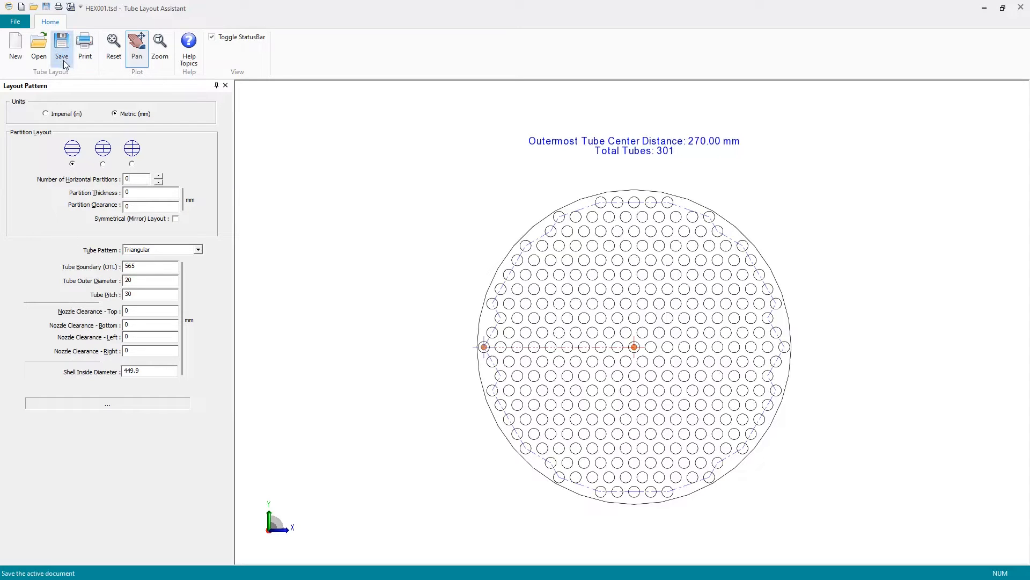
pyautogui.moveTo(61, 47)
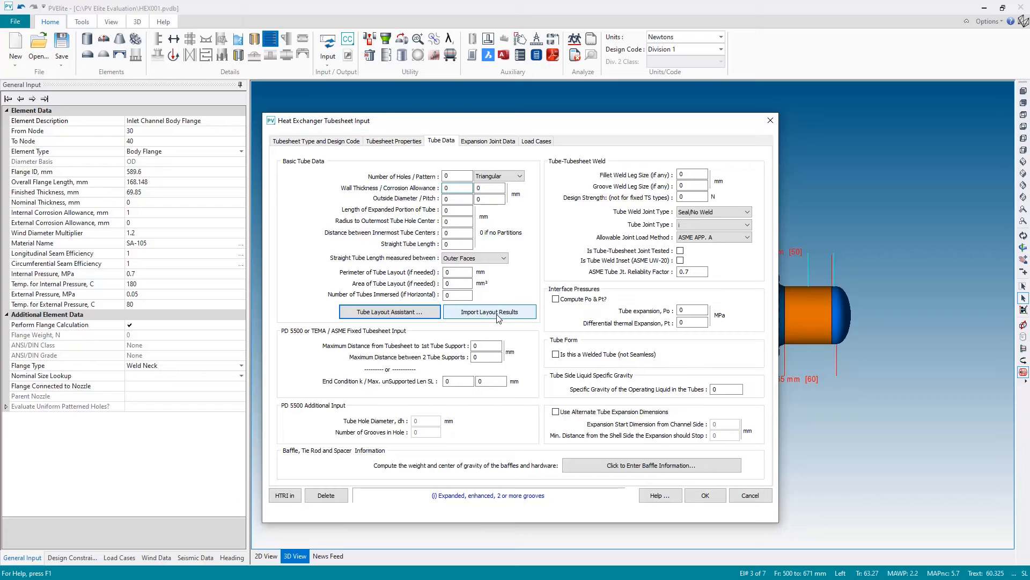
# - Import the tube layout results: 301 holes, 20 mm tubes, 30 mm pitch, 270 mm radius
pyautogui.click(489, 311)
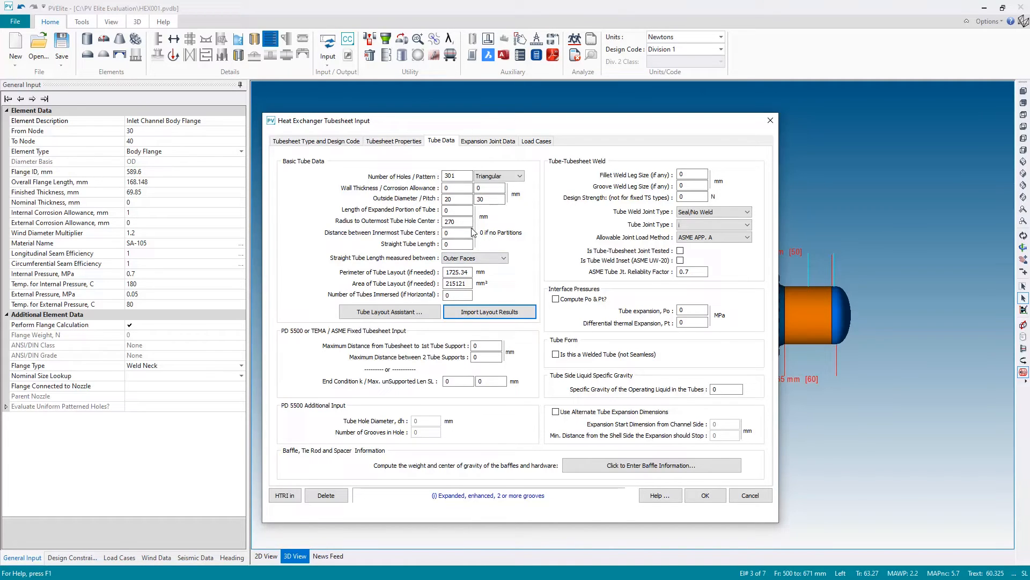
pyautogui.click(457, 187)
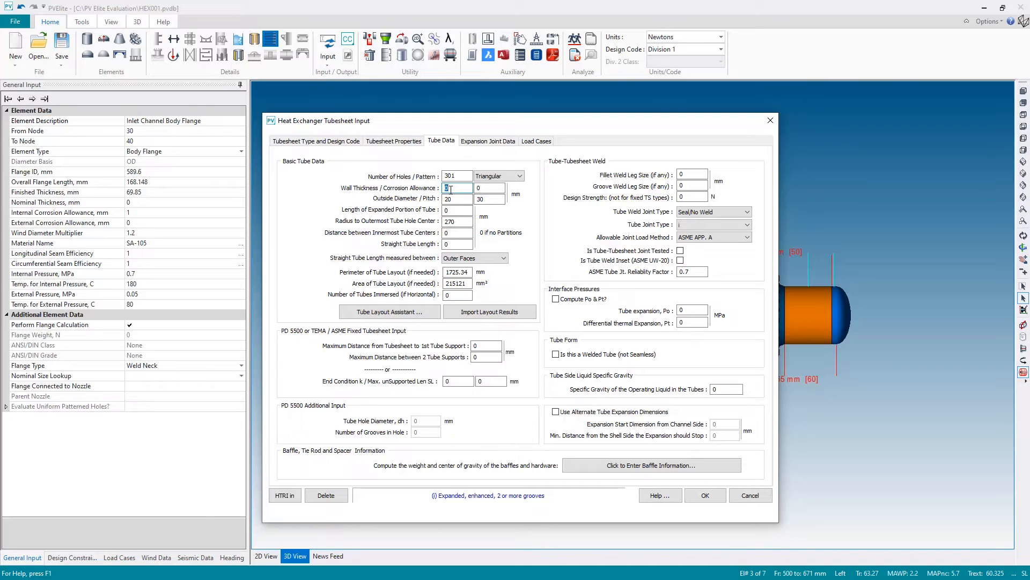
# - Enter 3 mm tube wall thickness, 1 mm corrosion allowance and 40 mm expanded length
pyautogui.write('3')
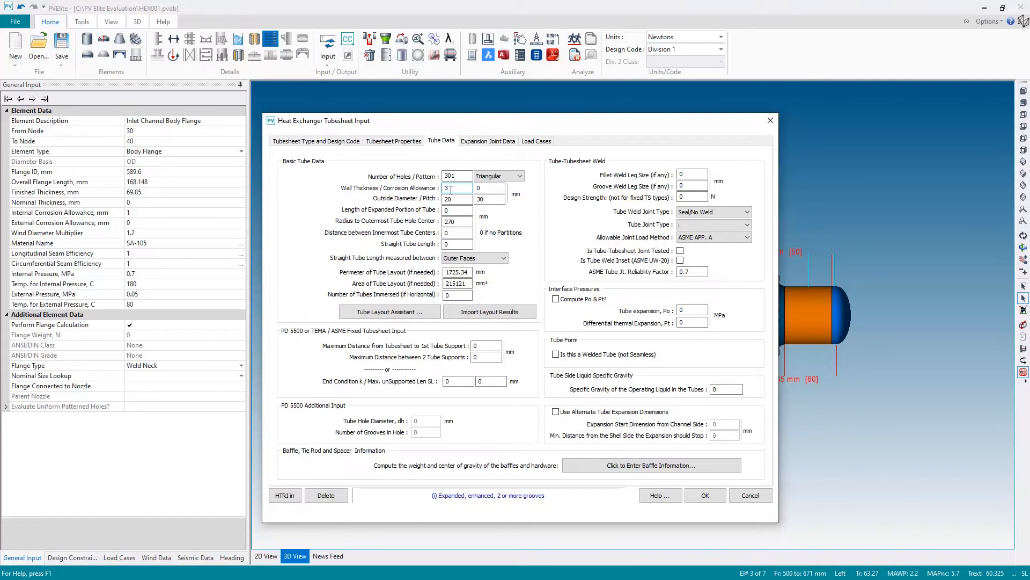
pyautogui.write('1')
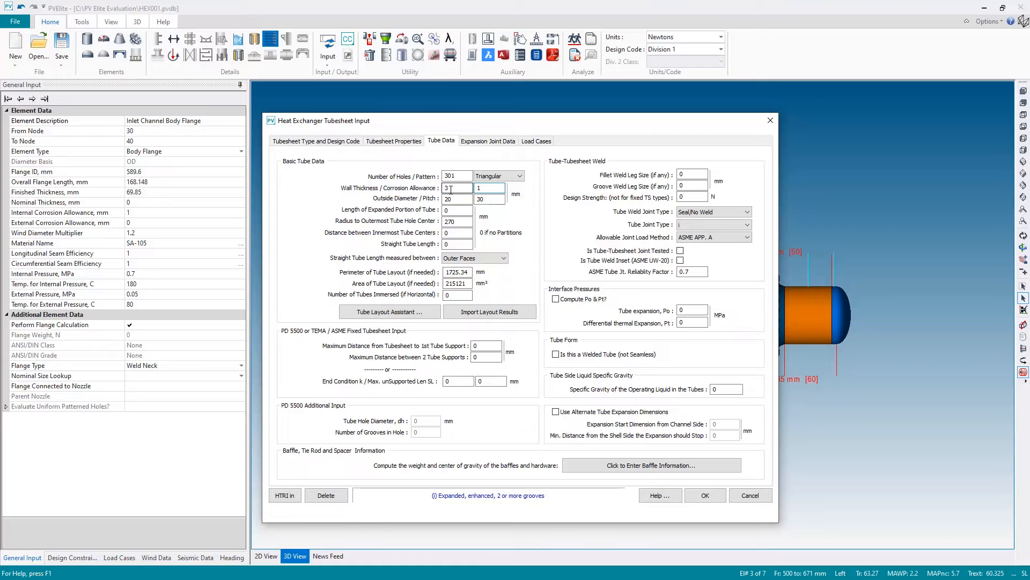
pyautogui.click(457, 199)
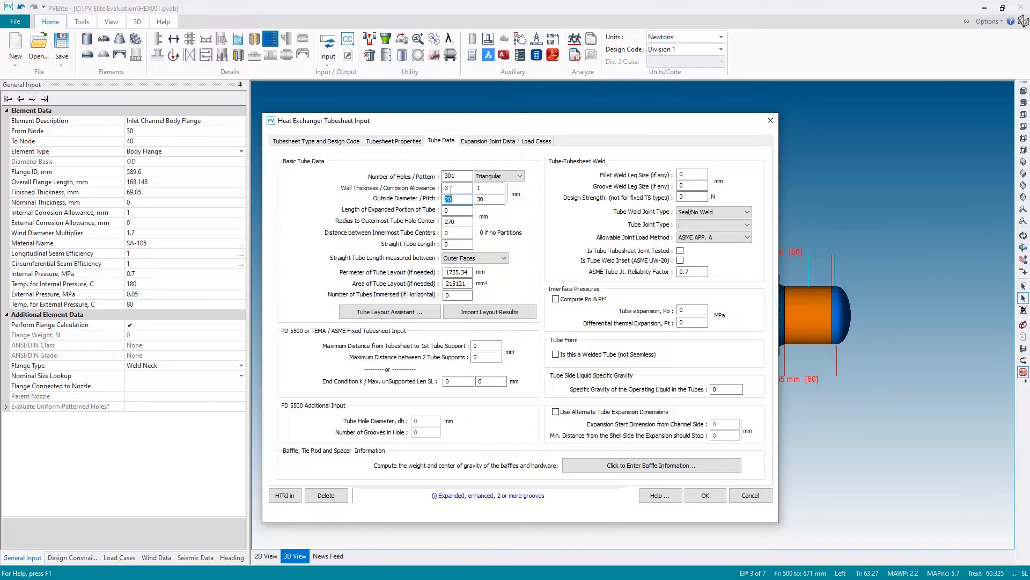
pyautogui.click(456, 209)
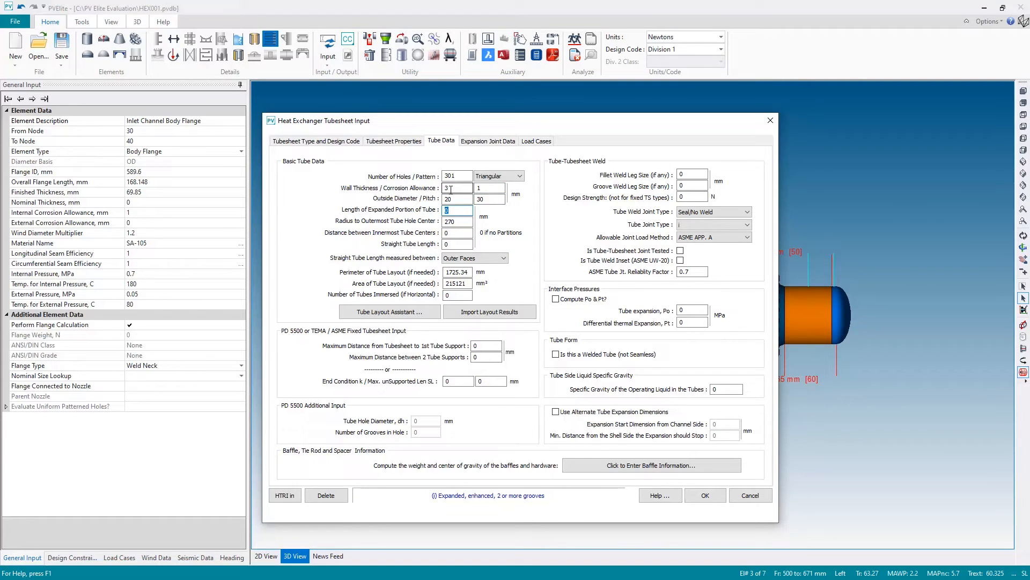
pyautogui.write('40')
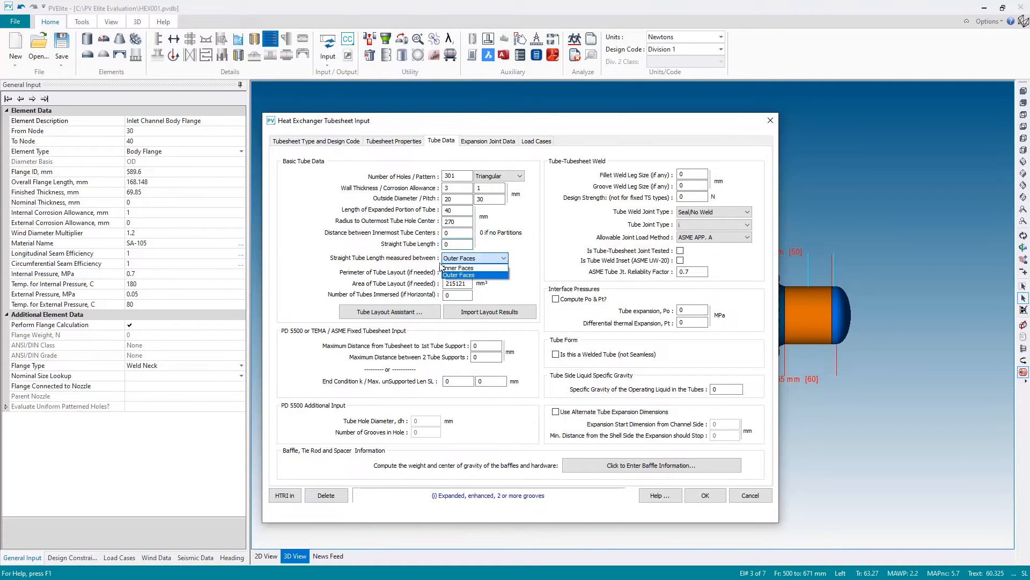
pyautogui.moveTo(466, 267)
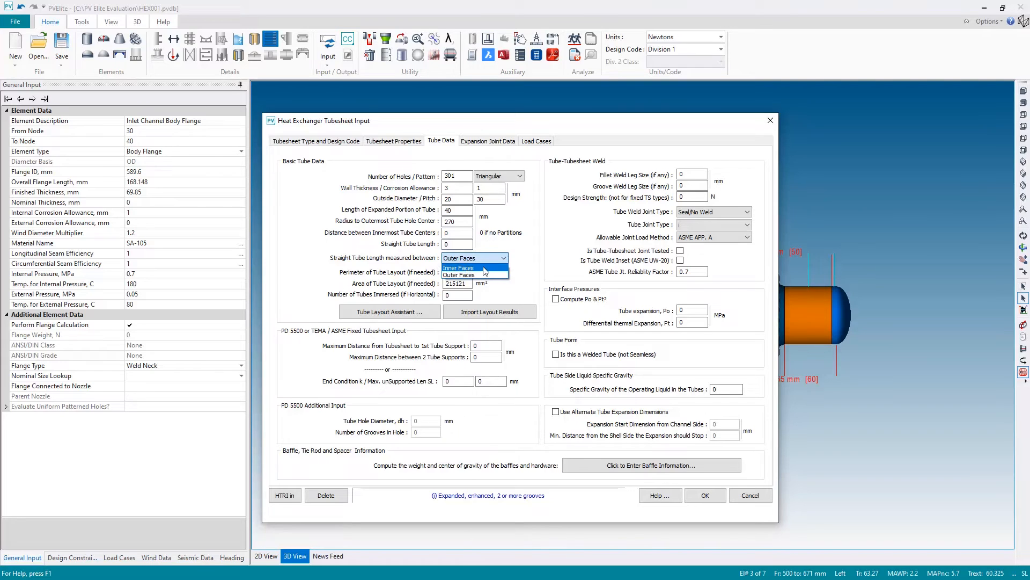
# - Set the straight tube length to 2870 mm, measured between inner faces
pyautogui.click(458, 268)
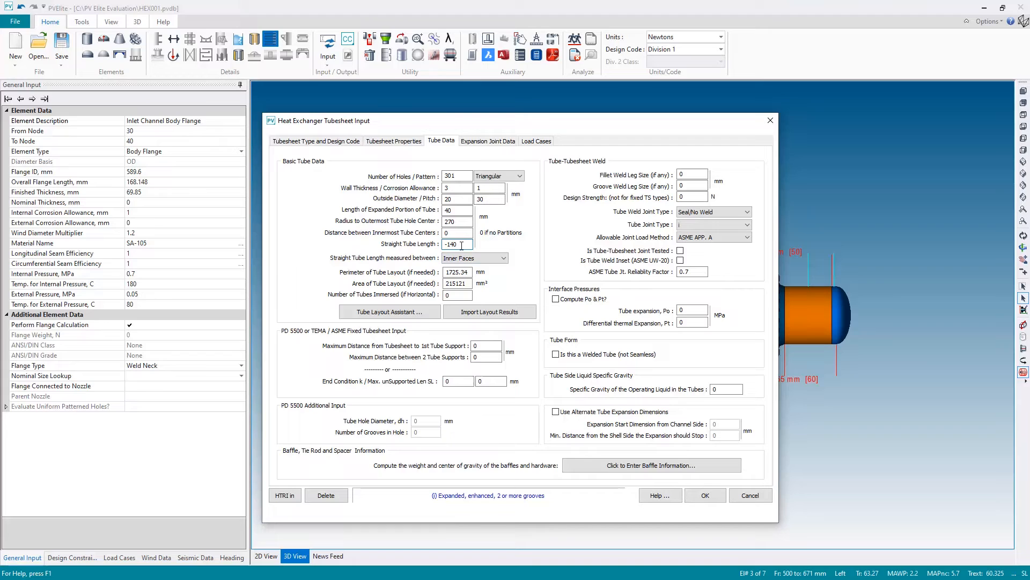
pyautogui.tripleClick(457, 244)
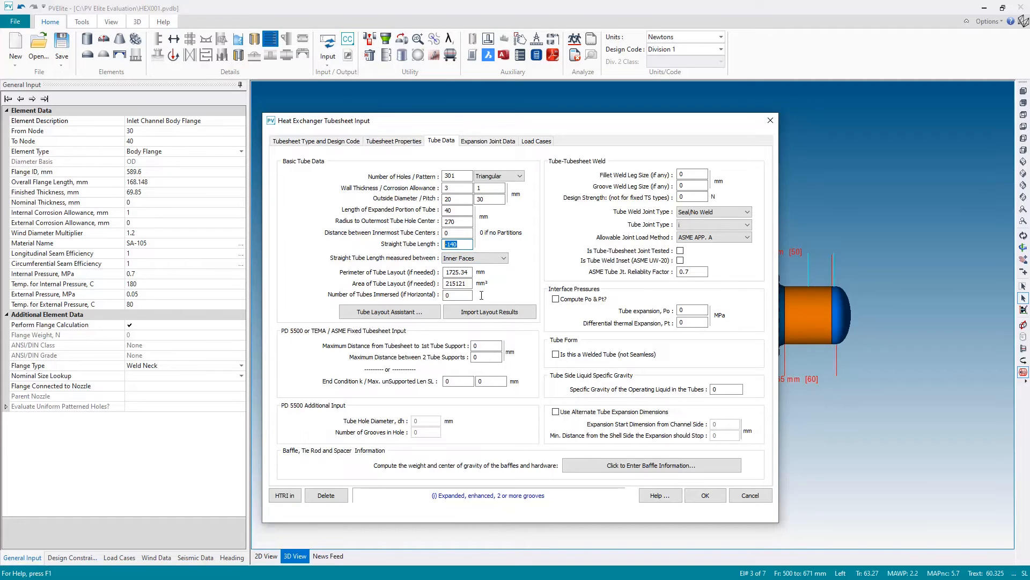
pyautogui.write('2870')
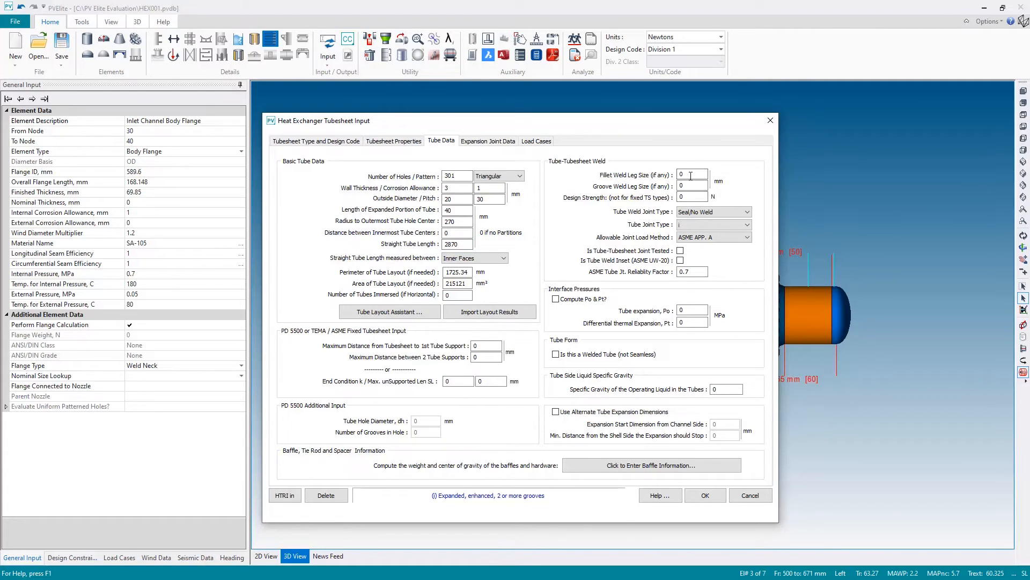
pyautogui.click(691, 174)
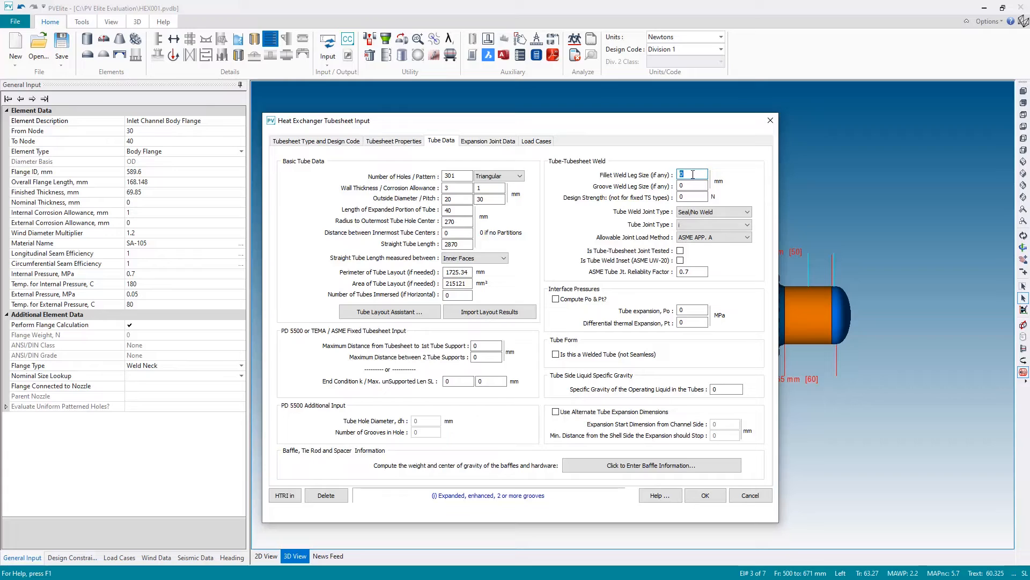
# - Use 3 mm fillet and groove weld legs, Full Strength joint type, and ASME UW-20 load method
pyautogui.write('3')
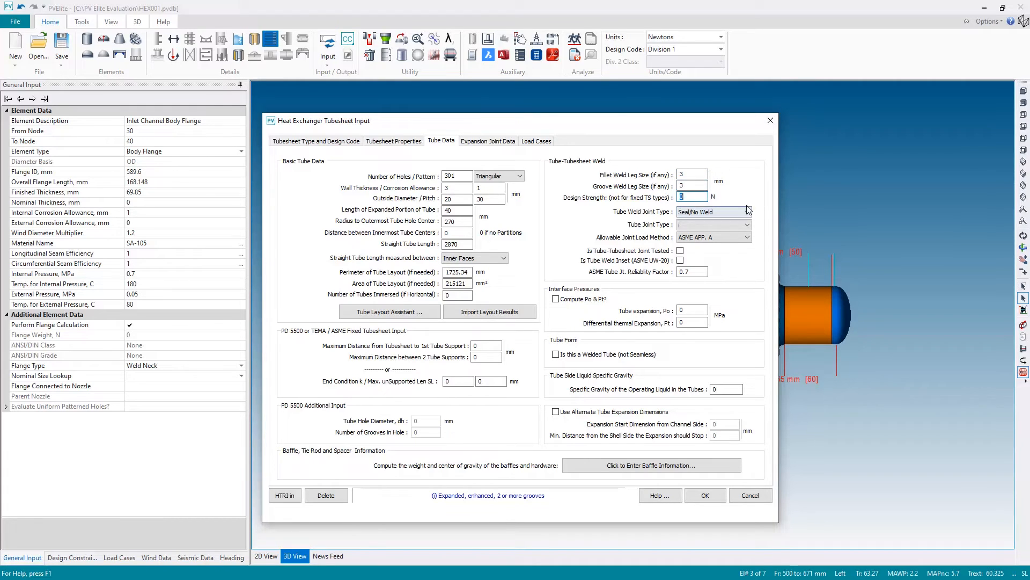
pyautogui.click(746, 211)
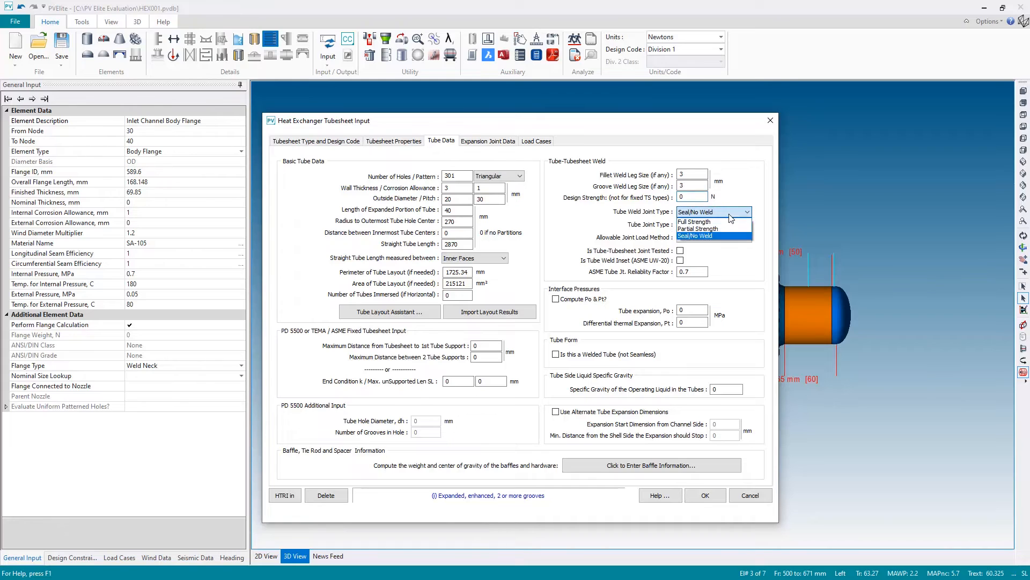
pyautogui.click(693, 221)
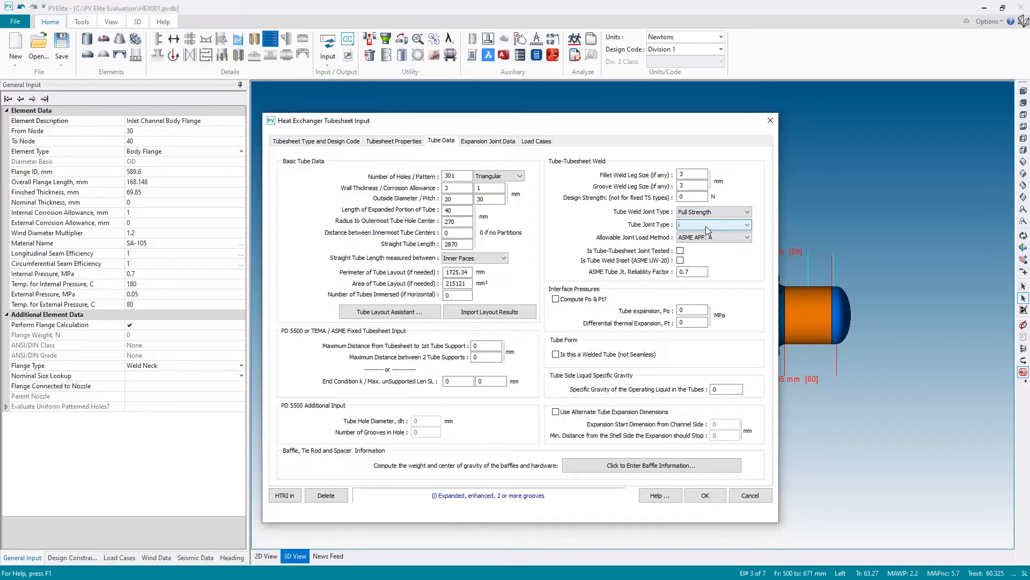
pyautogui.click(750, 225)
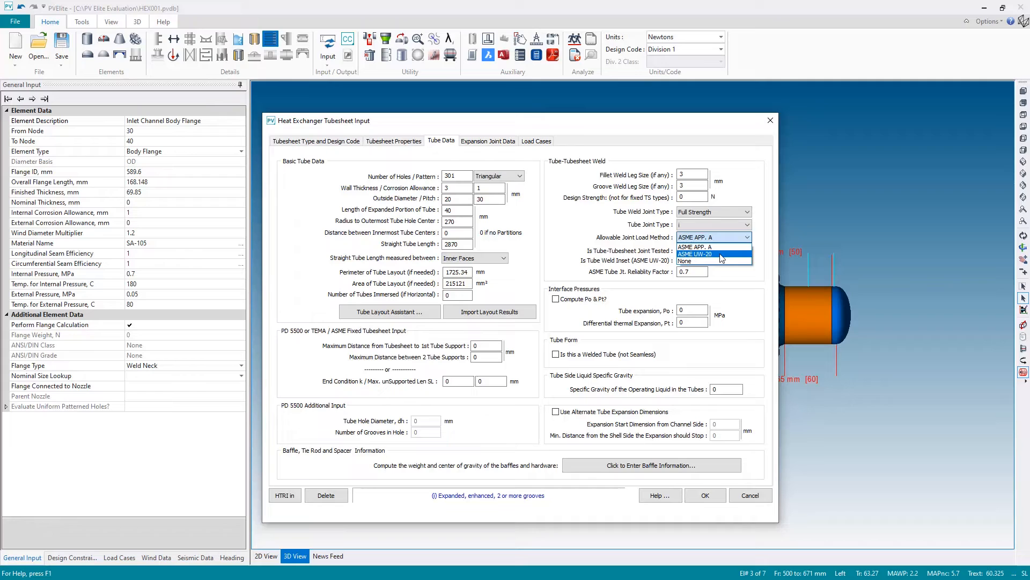
pyautogui.click(694, 255)
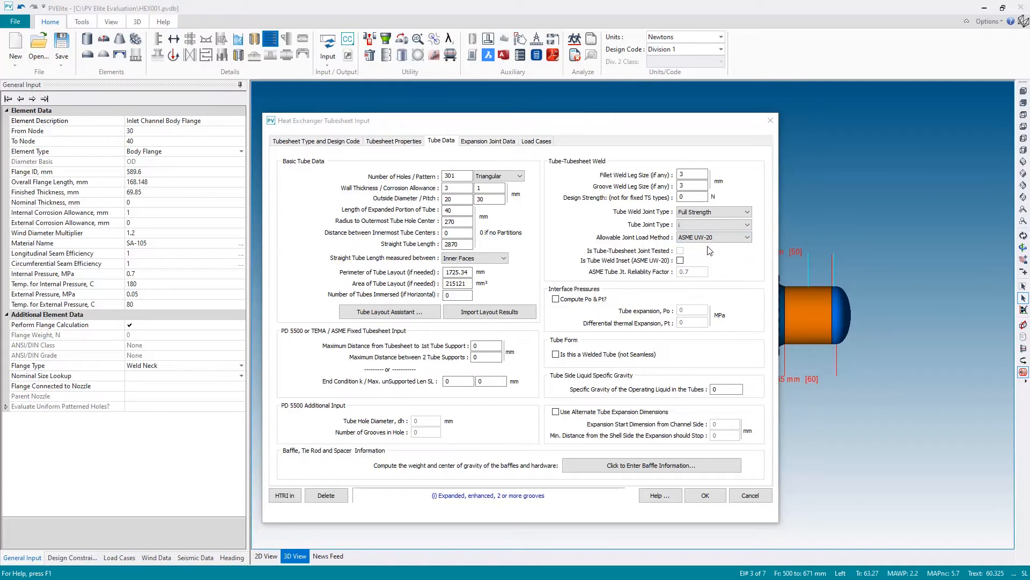
pyautogui.moveTo(349, 339)
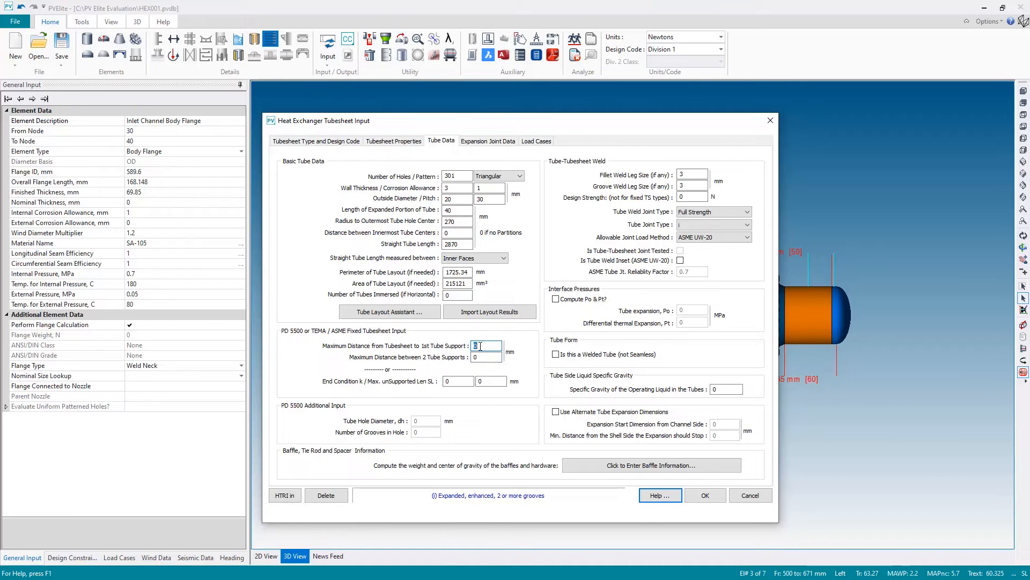
# - Place the first tube support at 700 mm and space the supports 500 mm apart
pyautogui.write('700')
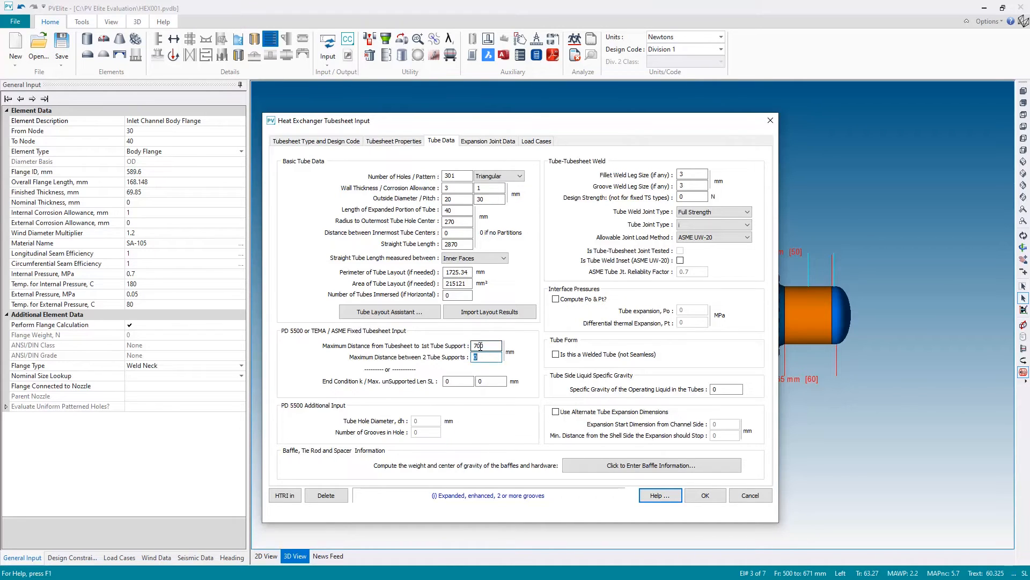
pyautogui.write('500')
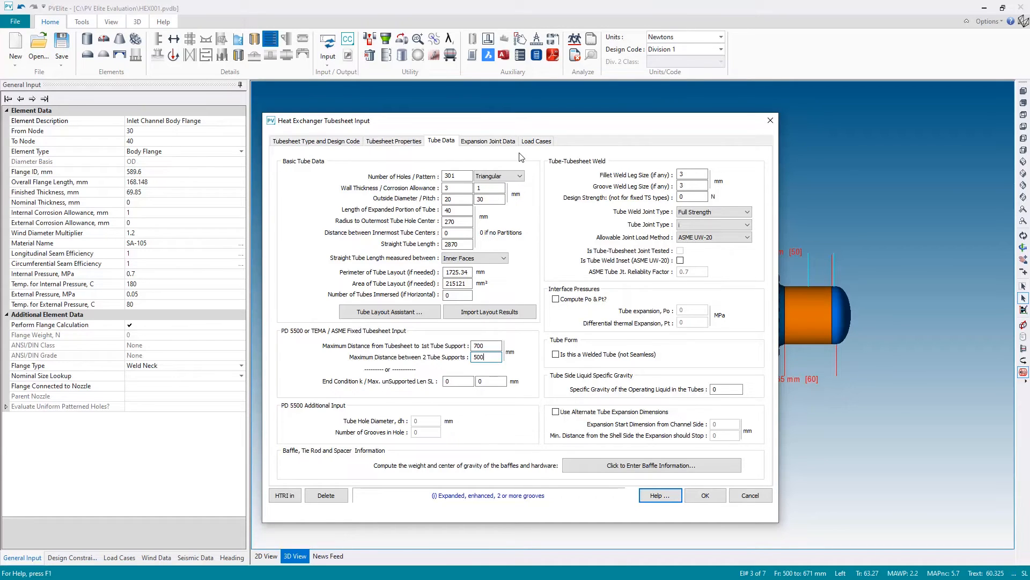
pyautogui.click(487, 140)
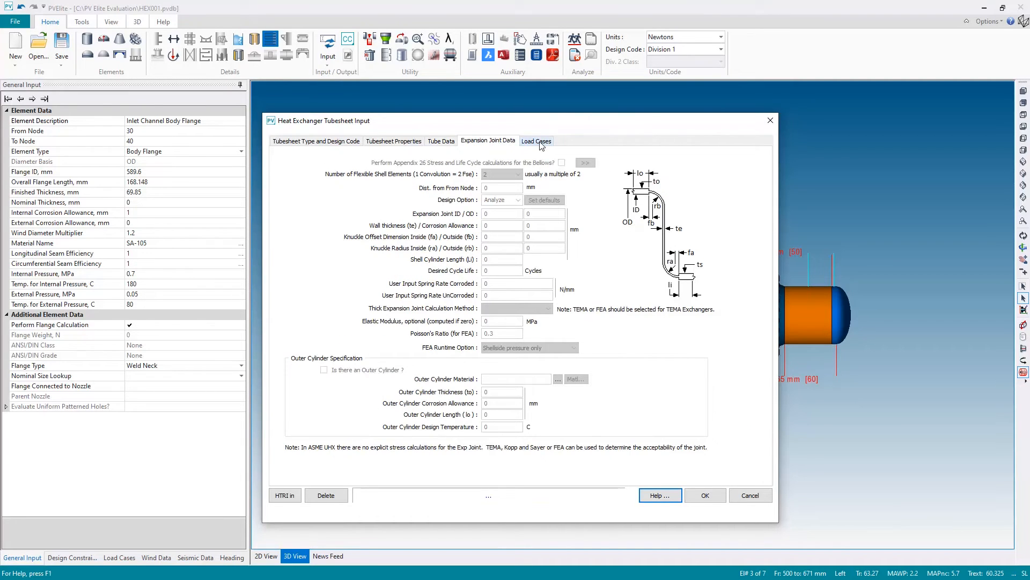
# - On Load Cases, enter 0.7 MPa channel max operating pressure and 90 °C shell mean metal temperature
pyautogui.click(536, 141)
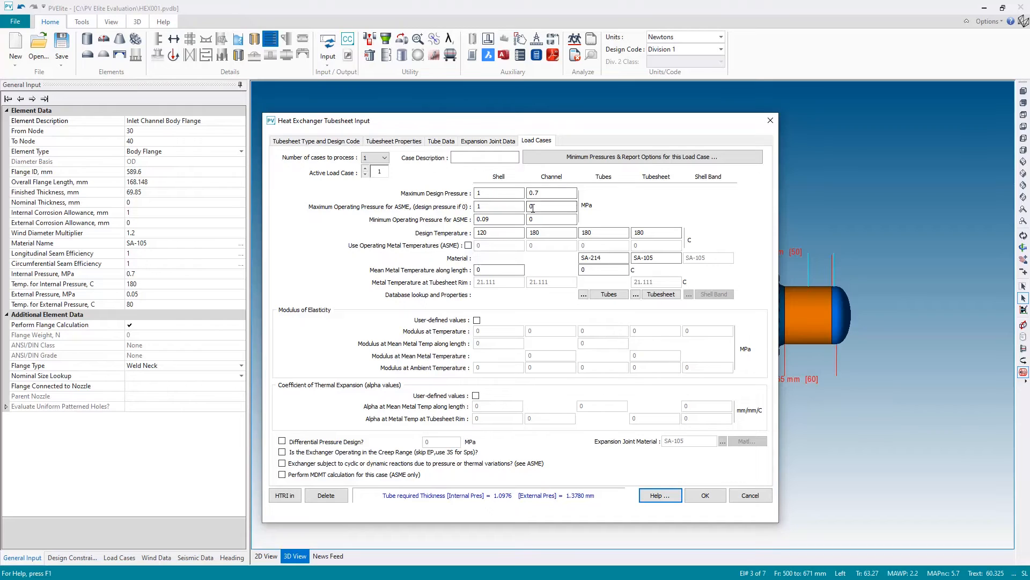
pyautogui.click(551, 206)
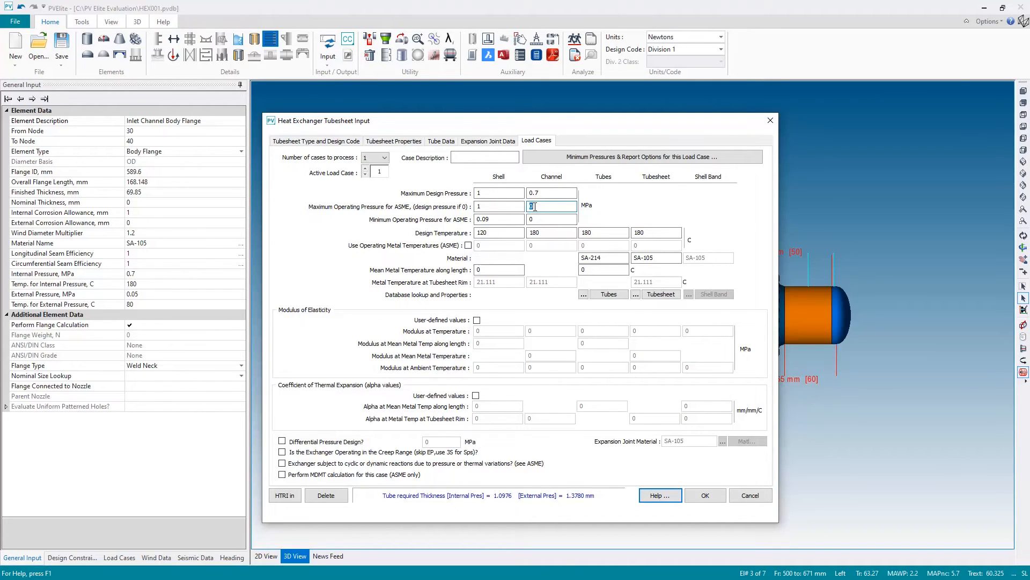
pyautogui.write('0.7')
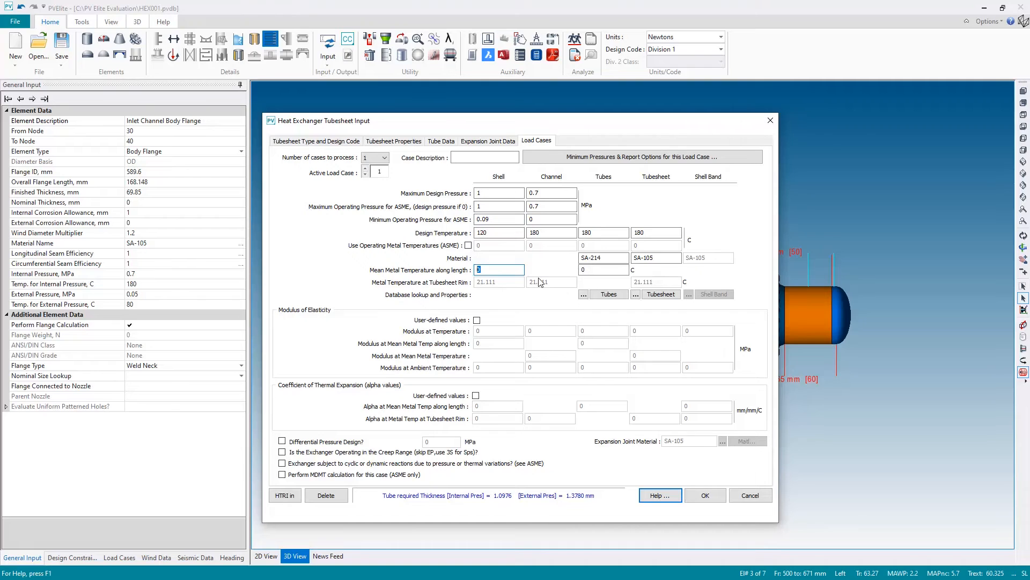
pyautogui.write('90')
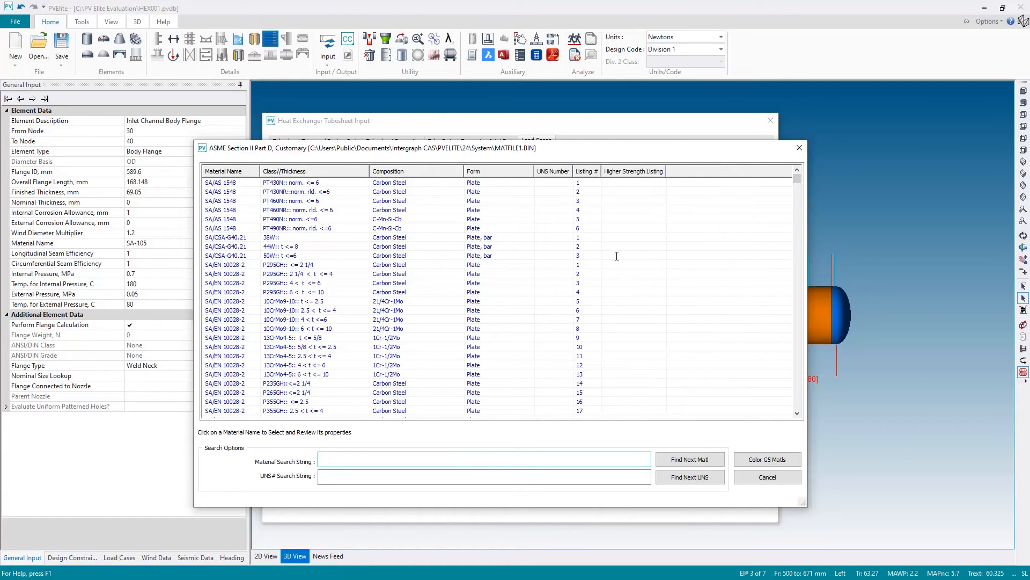
# - Search the material database for 'SB' and select SB-165 as the tube material
pyautogui.write('SB165')
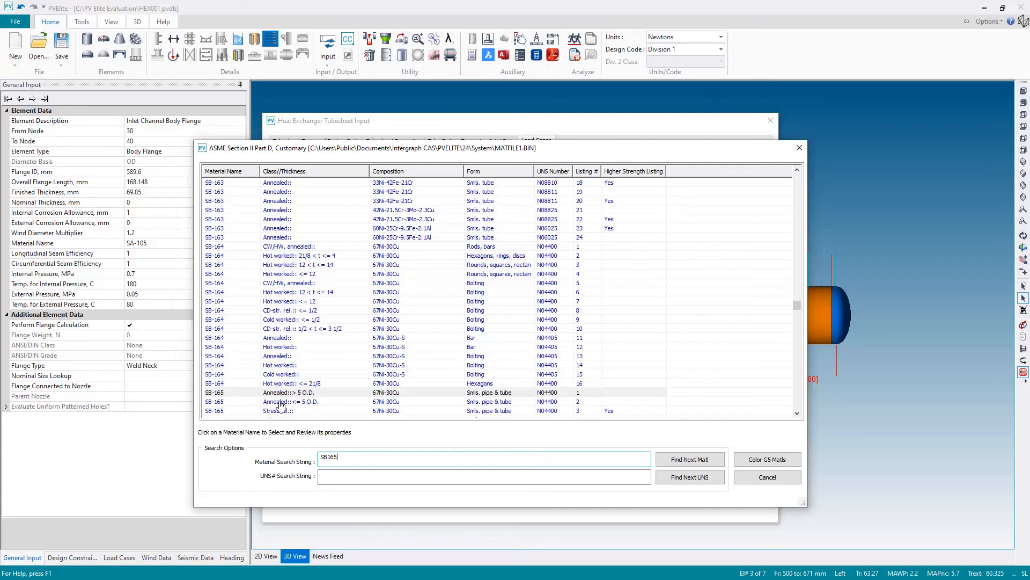
pyautogui.doubleClick(290, 401)
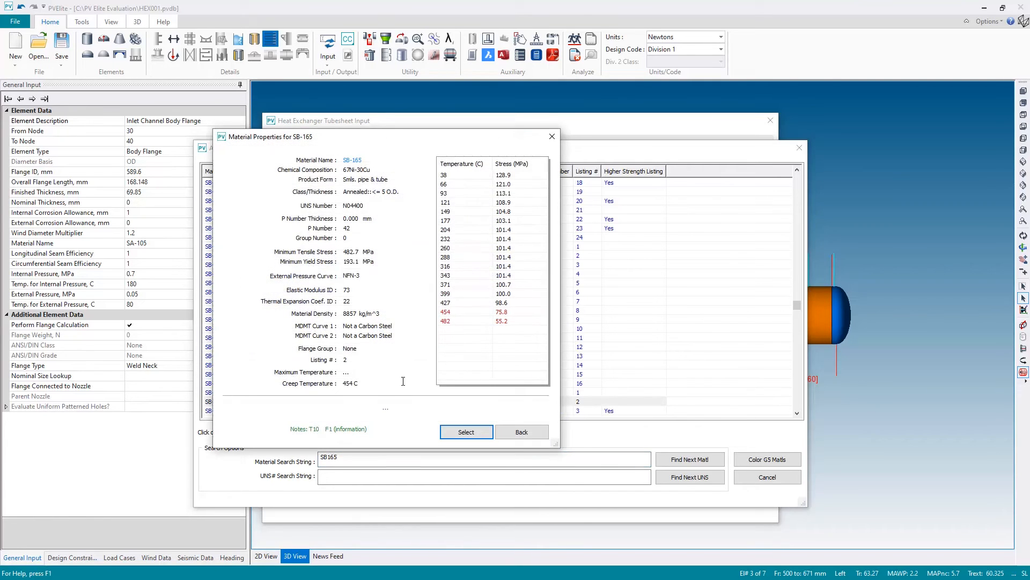
pyautogui.click(465, 432)
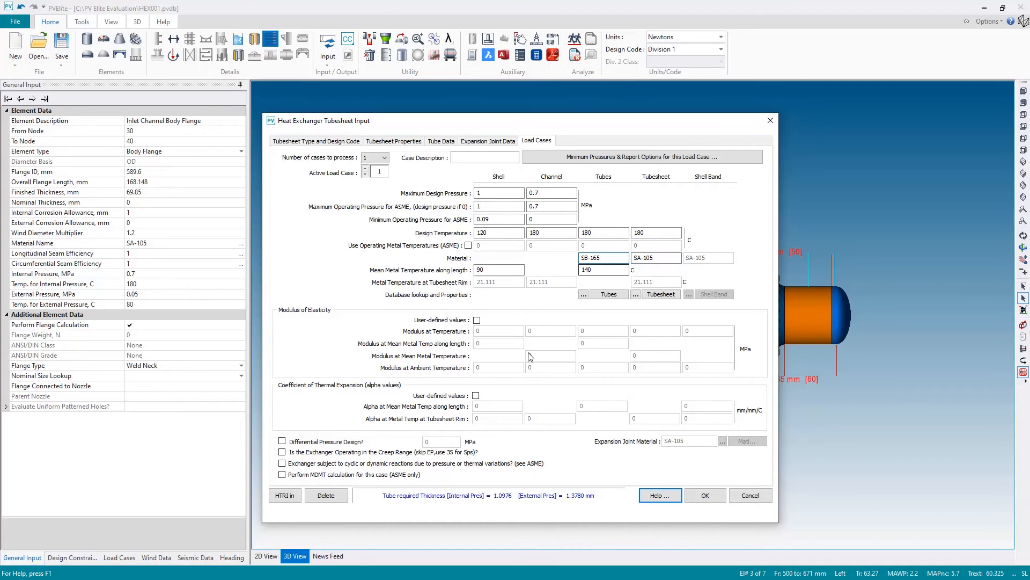
pyautogui.moveTo(525, 375)
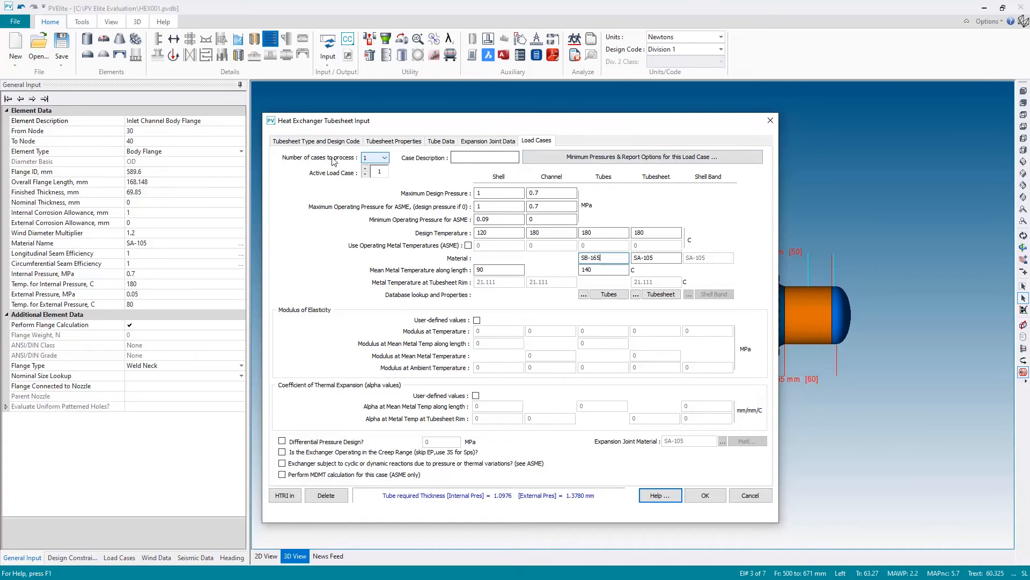
pyautogui.click(384, 158)
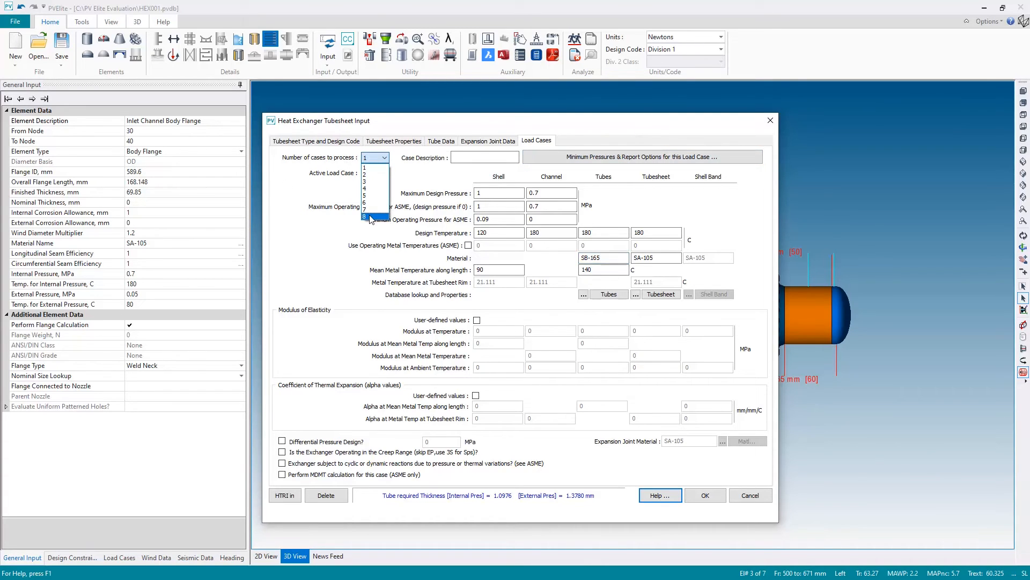
pyautogui.click(366, 167)
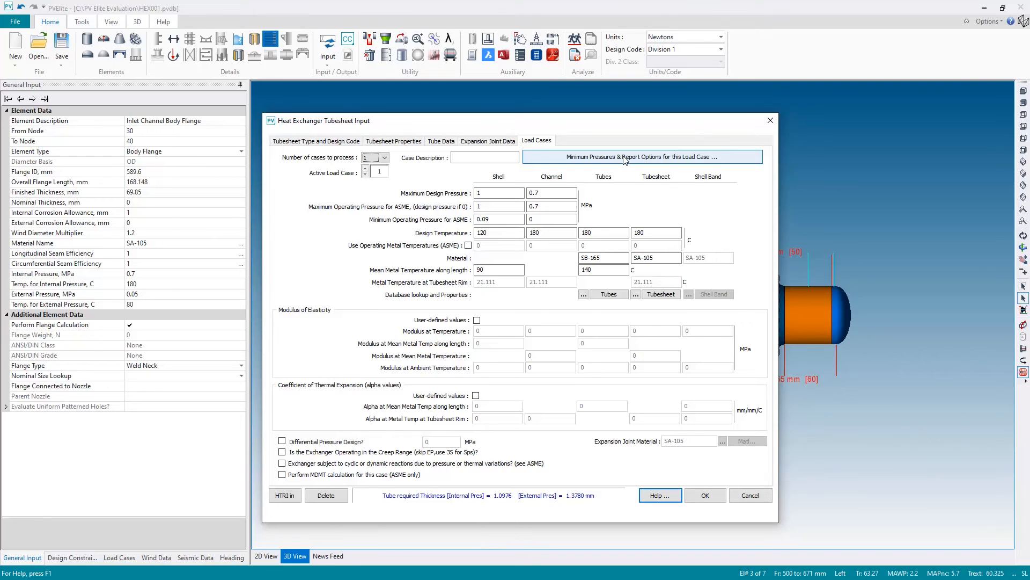
# - Confirm the minimum pressures and report options, then accept the Heat Exchanger Tubesheet Input dialog
pyautogui.click(644, 156)
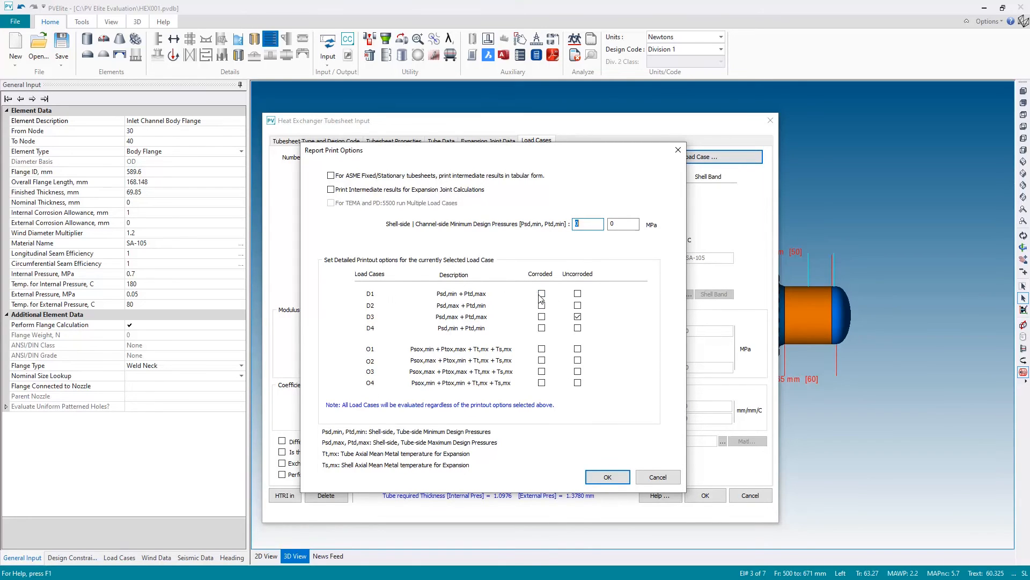
pyautogui.moveTo(576, 294)
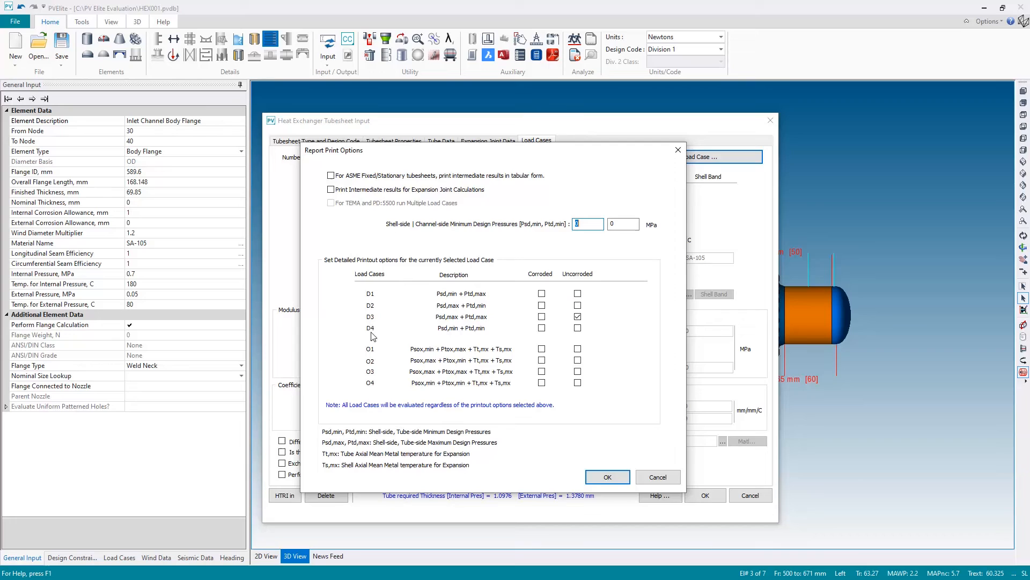
pyautogui.moveTo(370, 298)
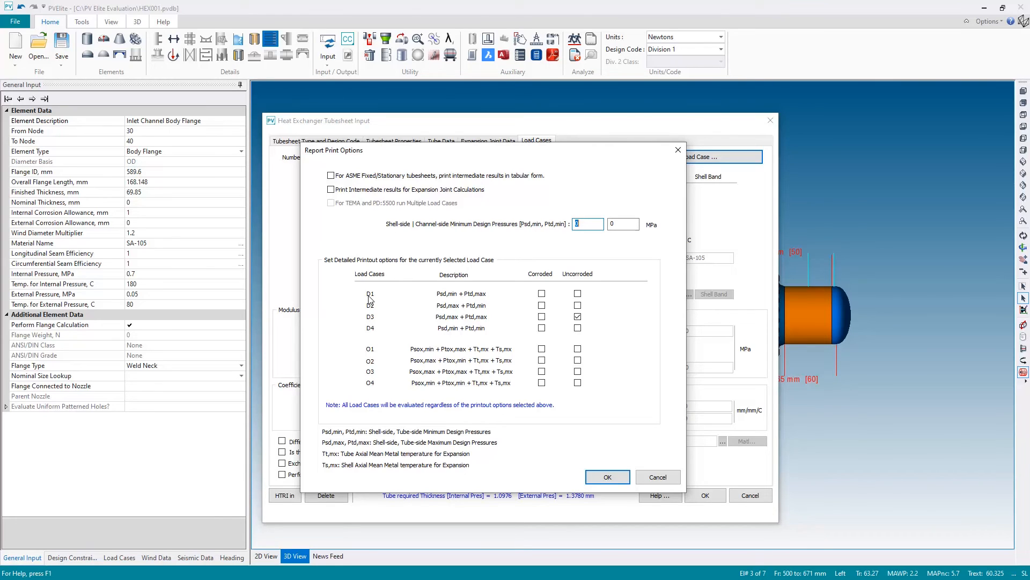
pyautogui.moveTo(461, 337)
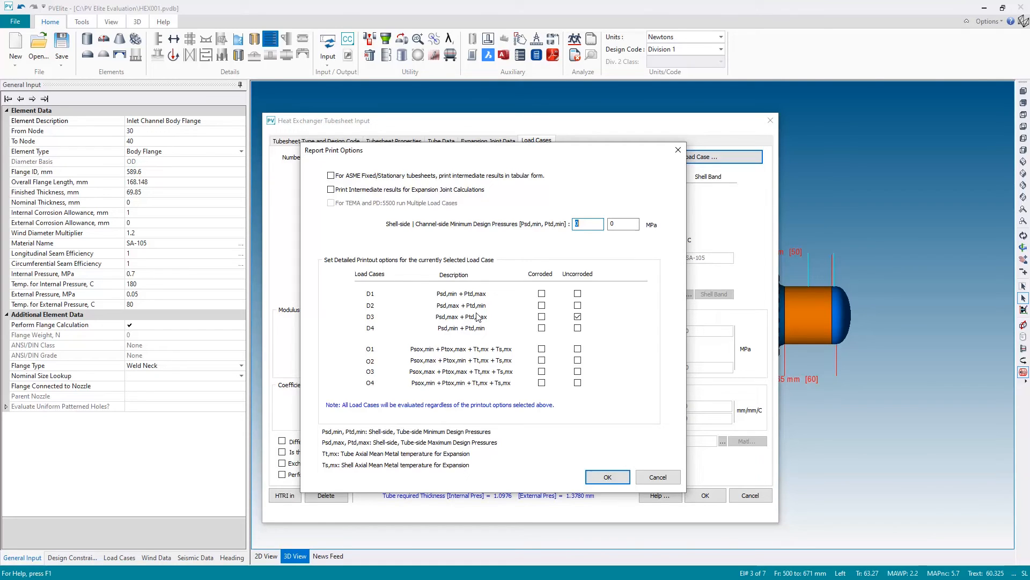
pyautogui.moveTo(445, 321)
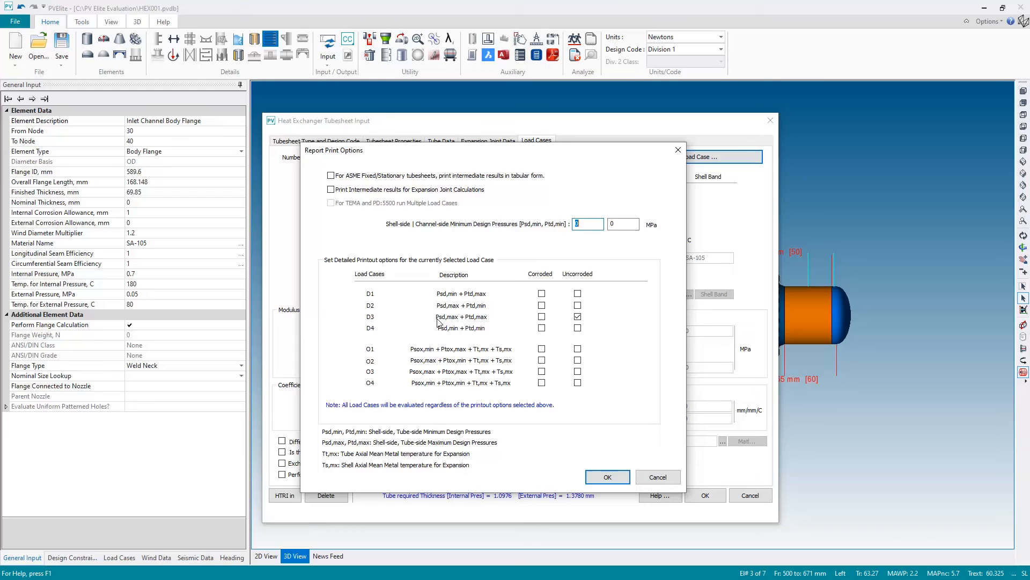
pyautogui.moveTo(440, 322)
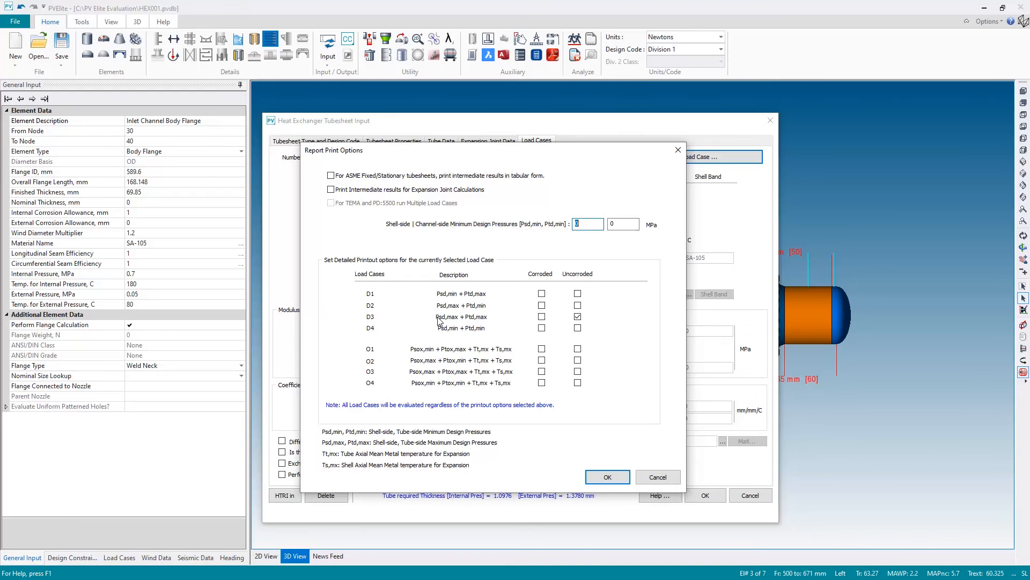
pyautogui.moveTo(452, 322)
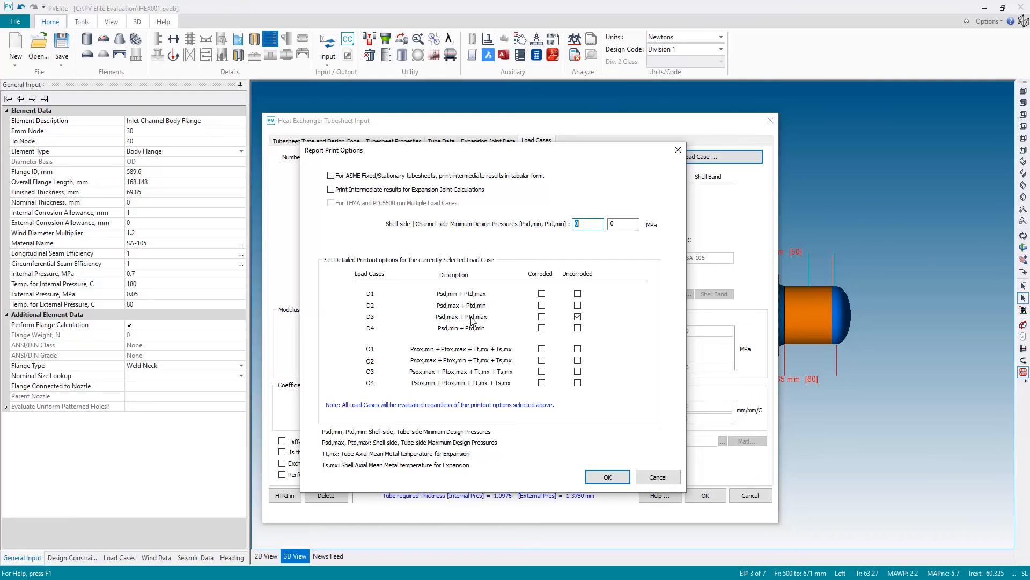
pyautogui.click(577, 317)
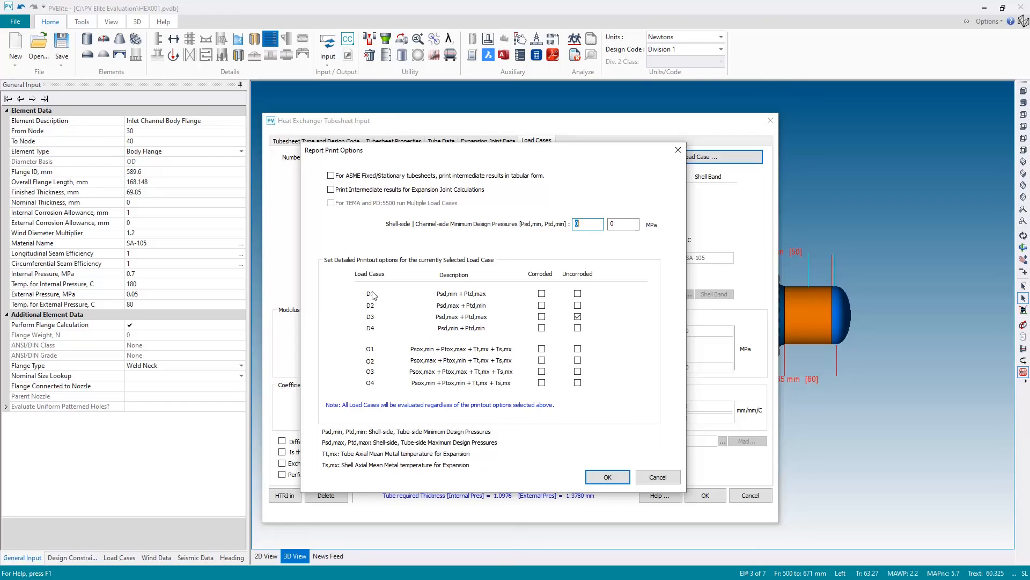
pyautogui.moveTo(372, 301)
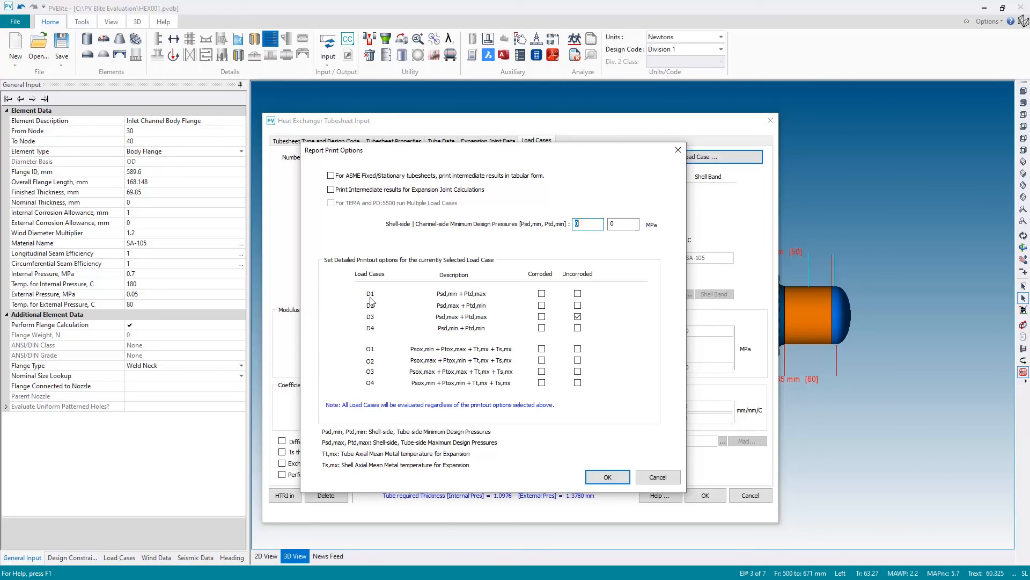
pyautogui.moveTo(640, 395)
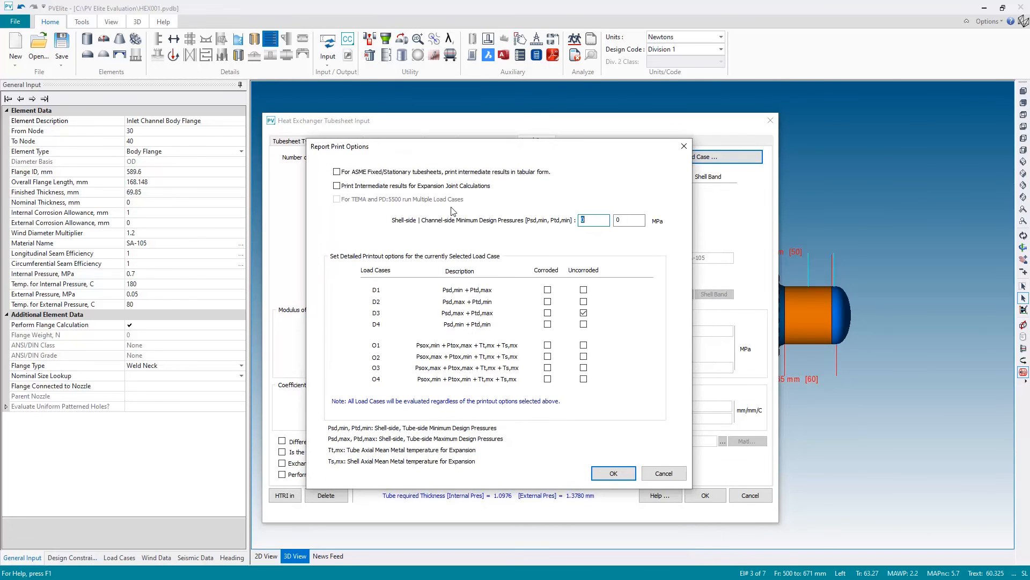
pyautogui.moveTo(606, 438)
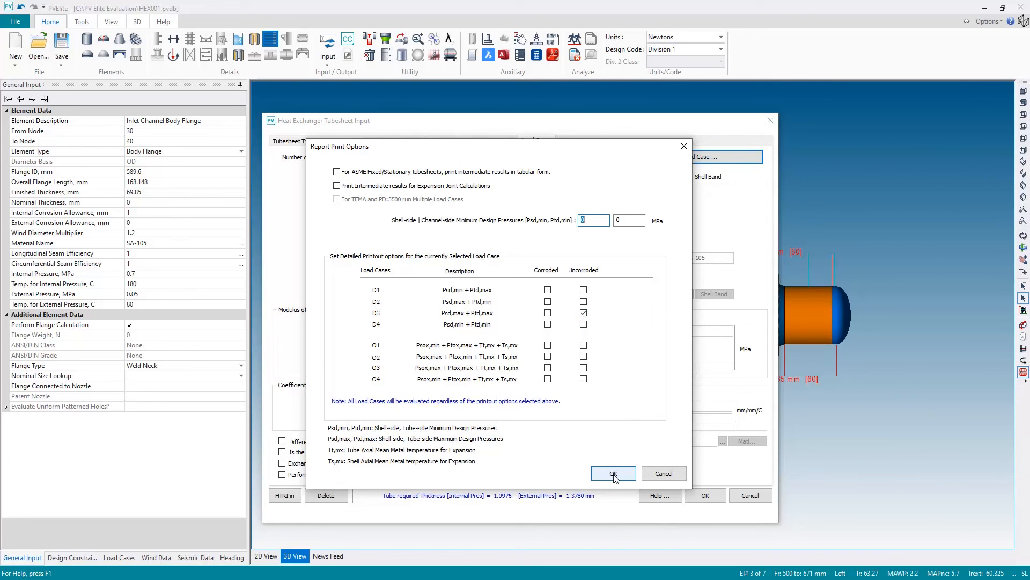
pyautogui.click(612, 474)
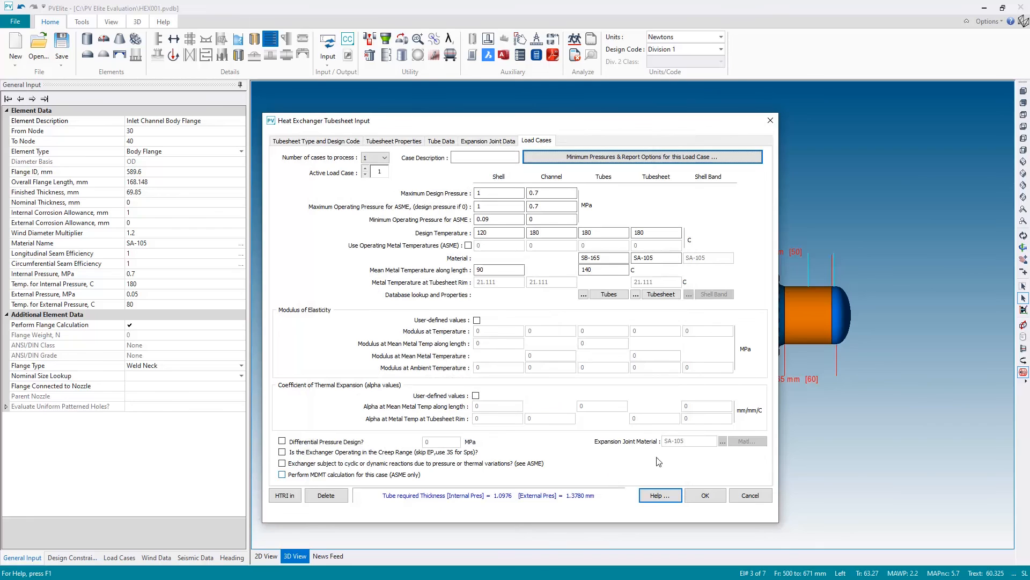
pyautogui.moveTo(701, 476)
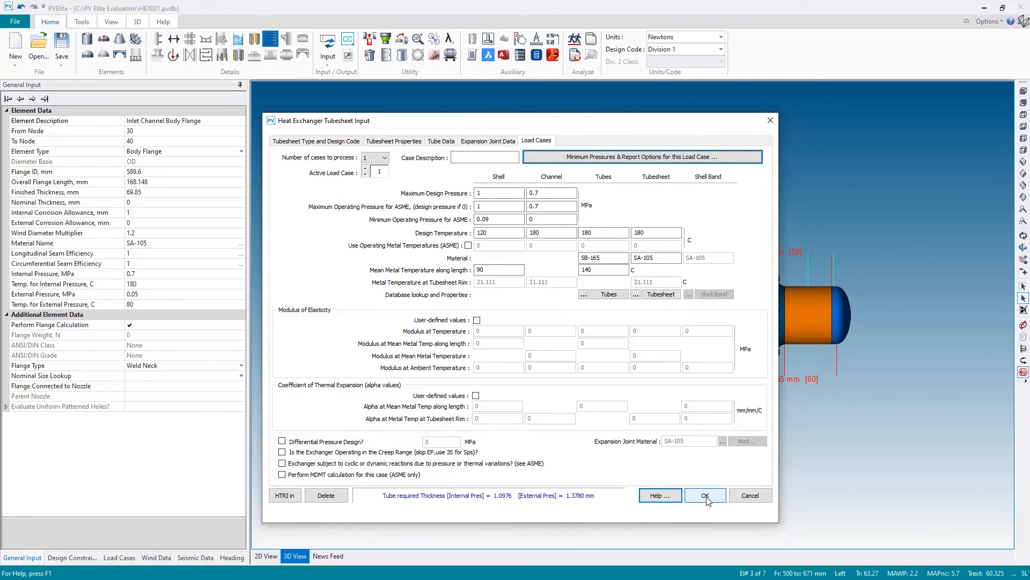
pyautogui.click(705, 495)
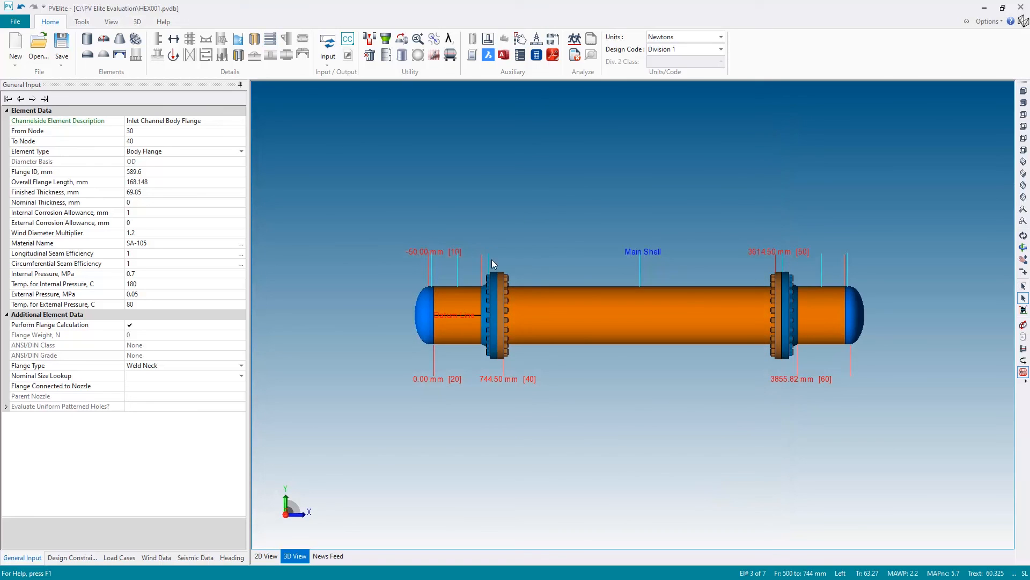
pyautogui.moveTo(812, 263)
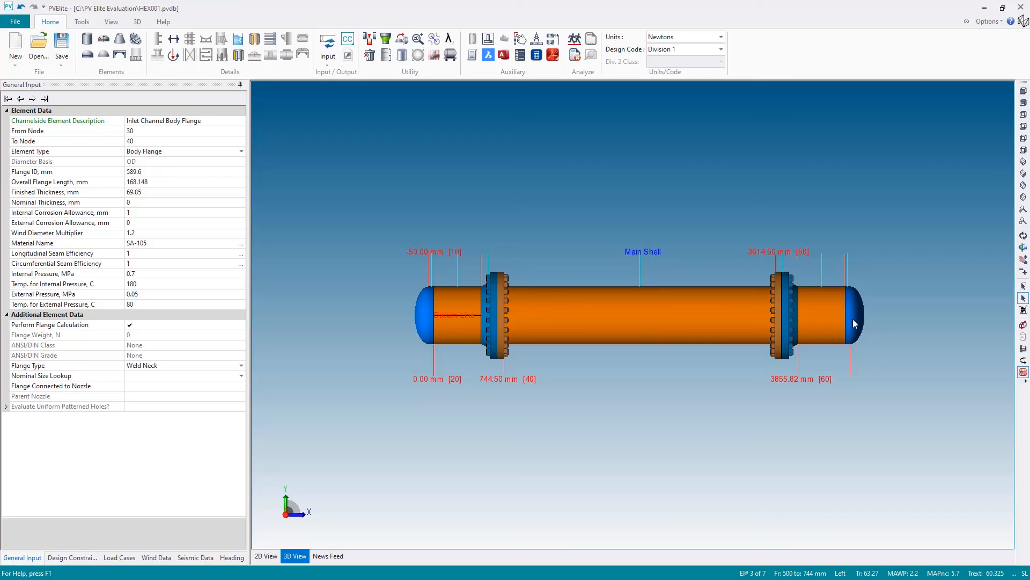
pyautogui.moveTo(1023, 338)
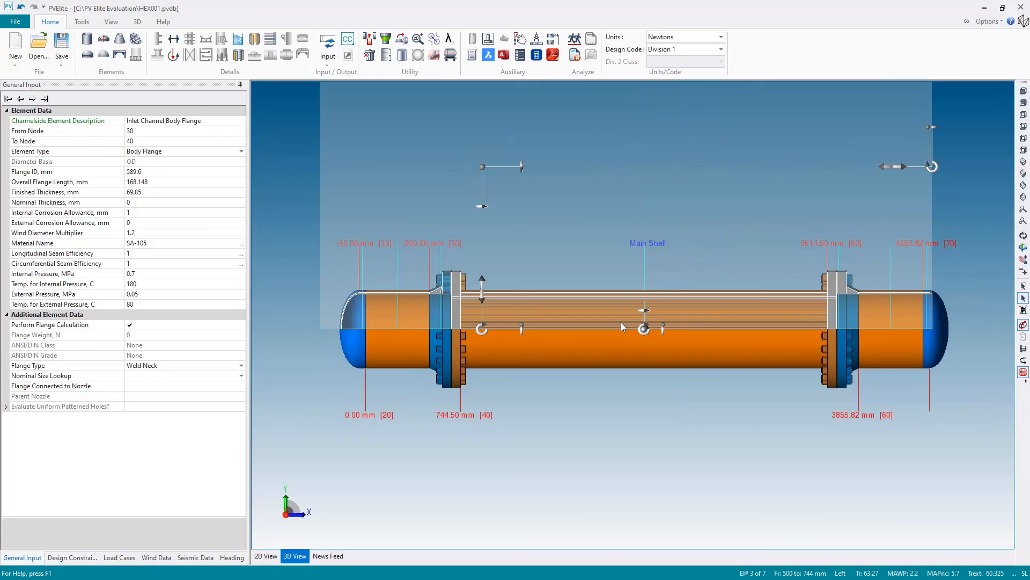
# - Clip the model along the YZ plane to expose the tubes between the tubesheets
pyautogui.click(1022, 152)
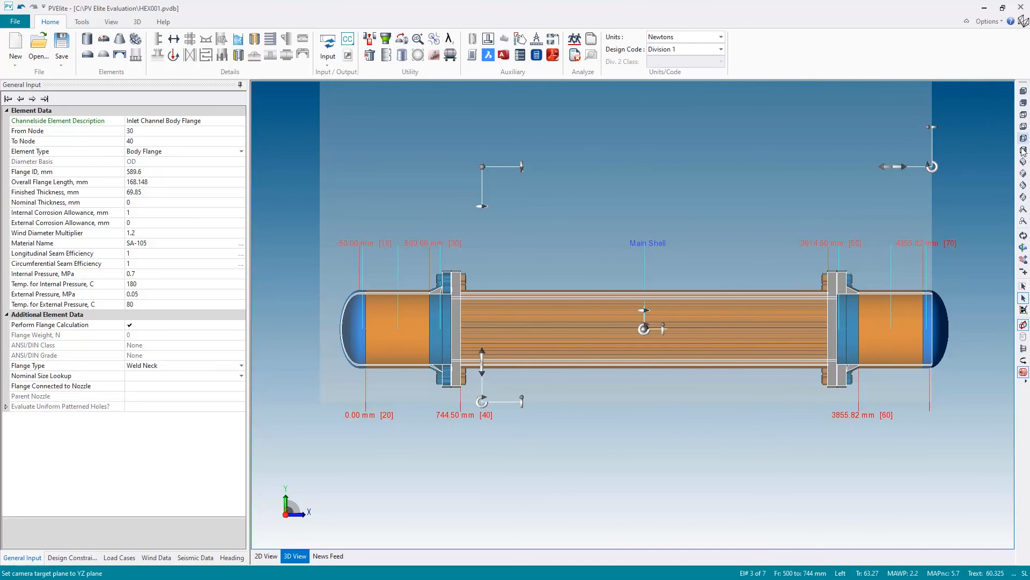